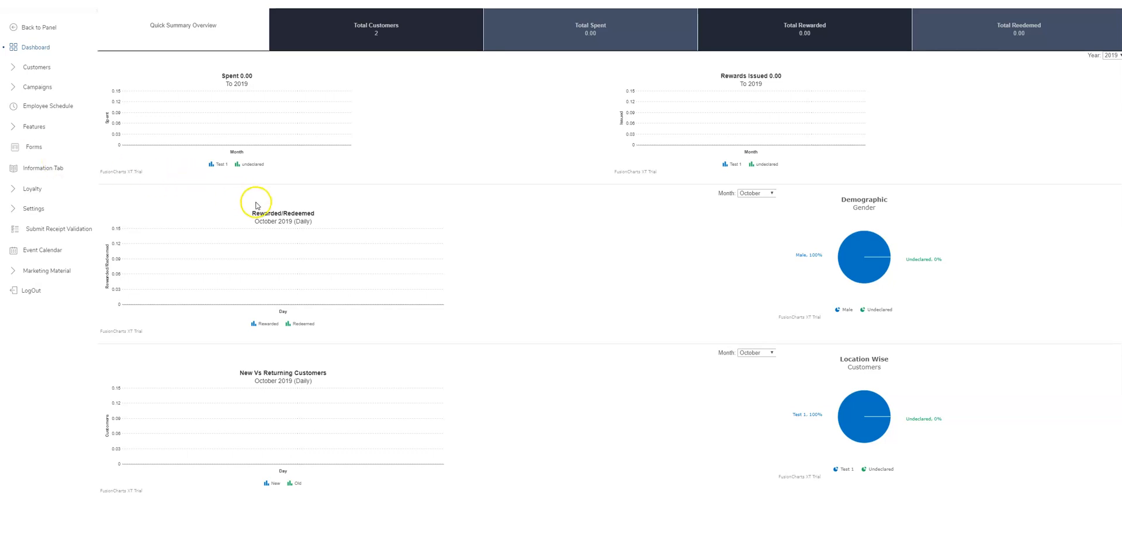
mouse_move(220, 220)
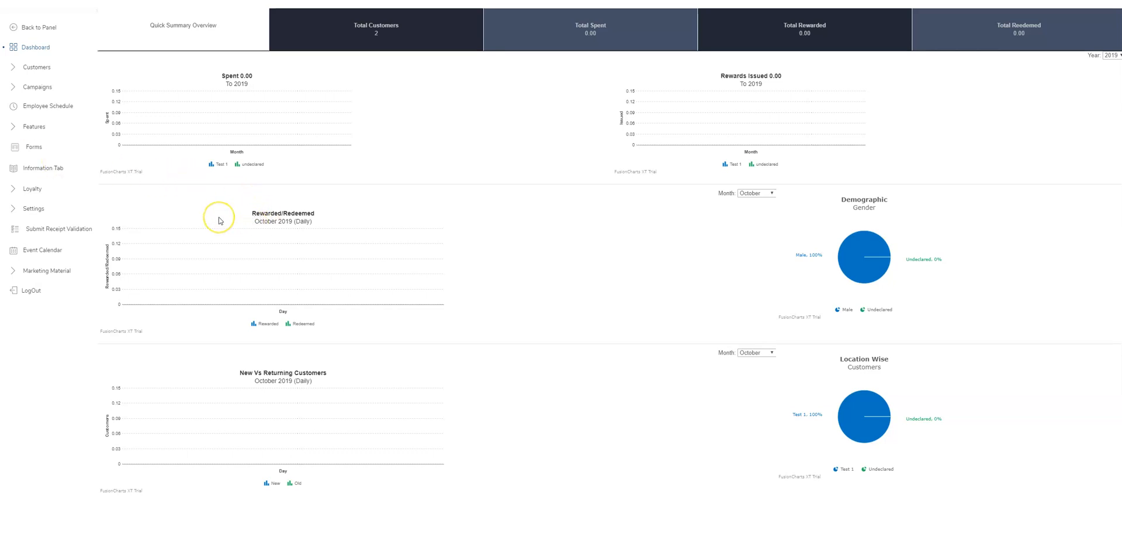
mouse_move(63, 86)
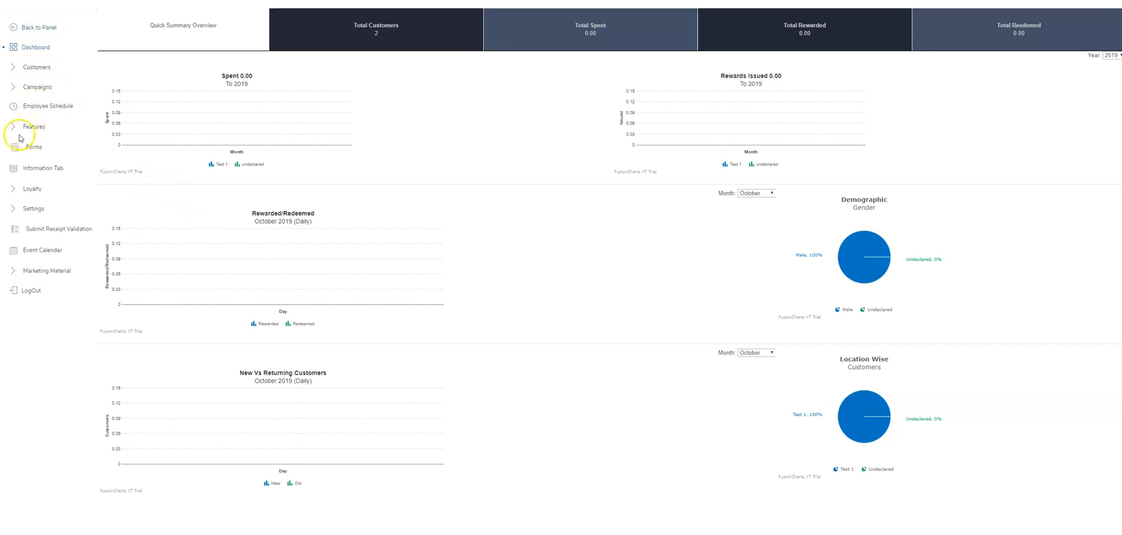
mouse_move(23, 151)
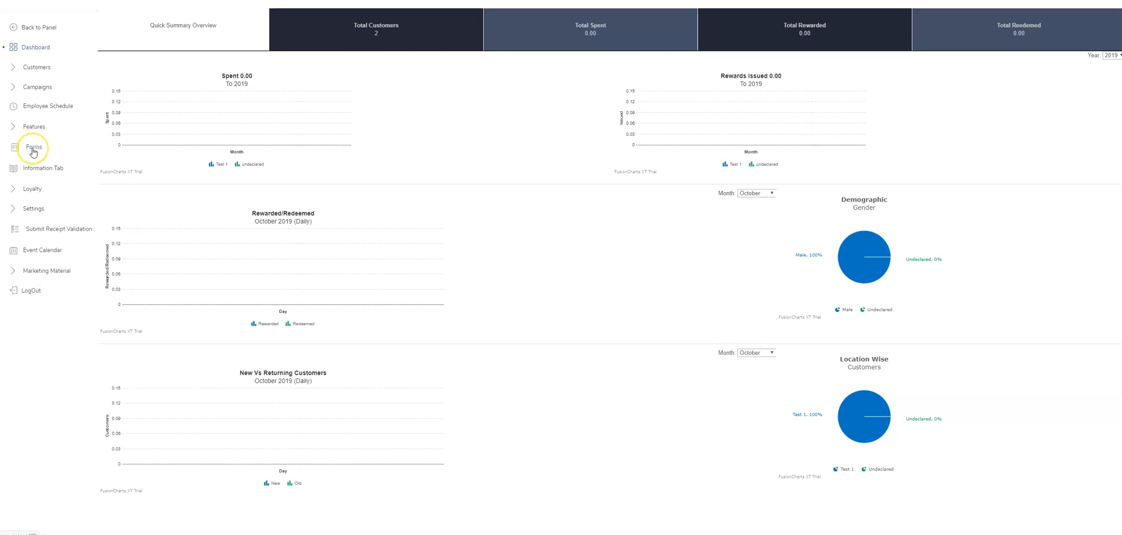
Step: Start a new form named 'Survey' with 'submit' as the submit button title
click(34, 147)
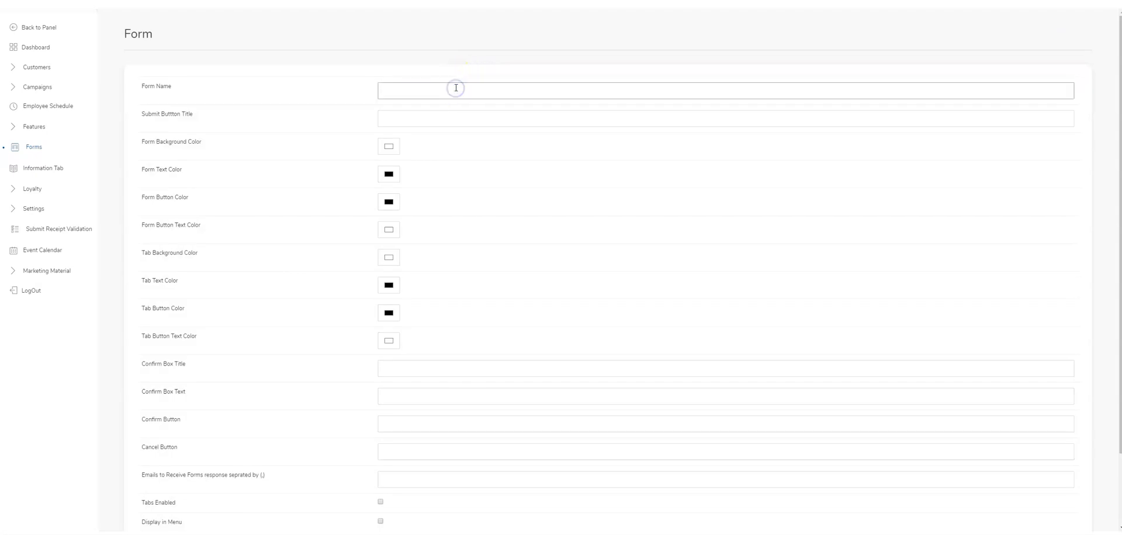
text(Sur)
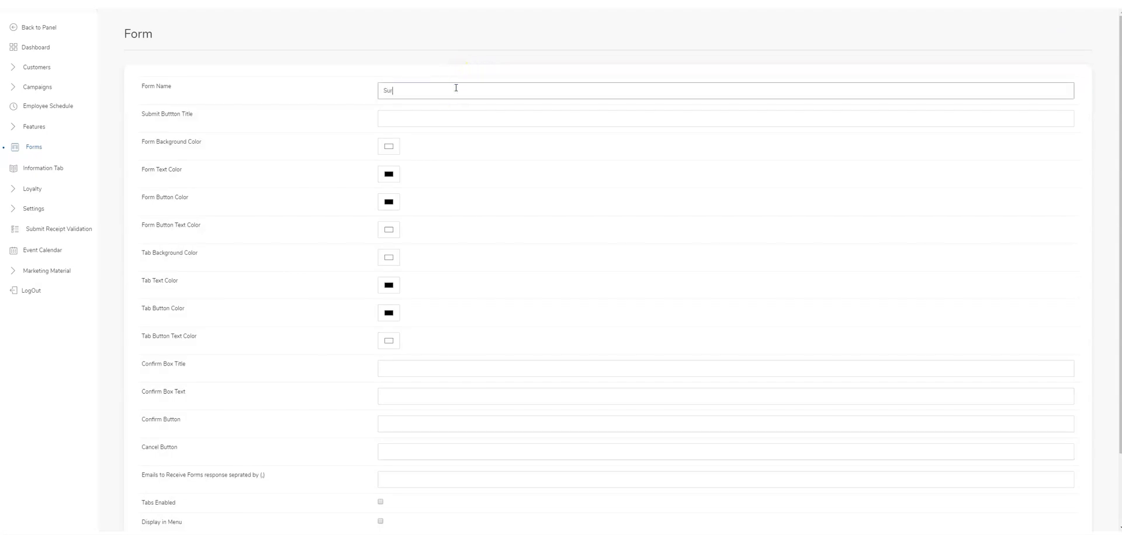
text(vey)
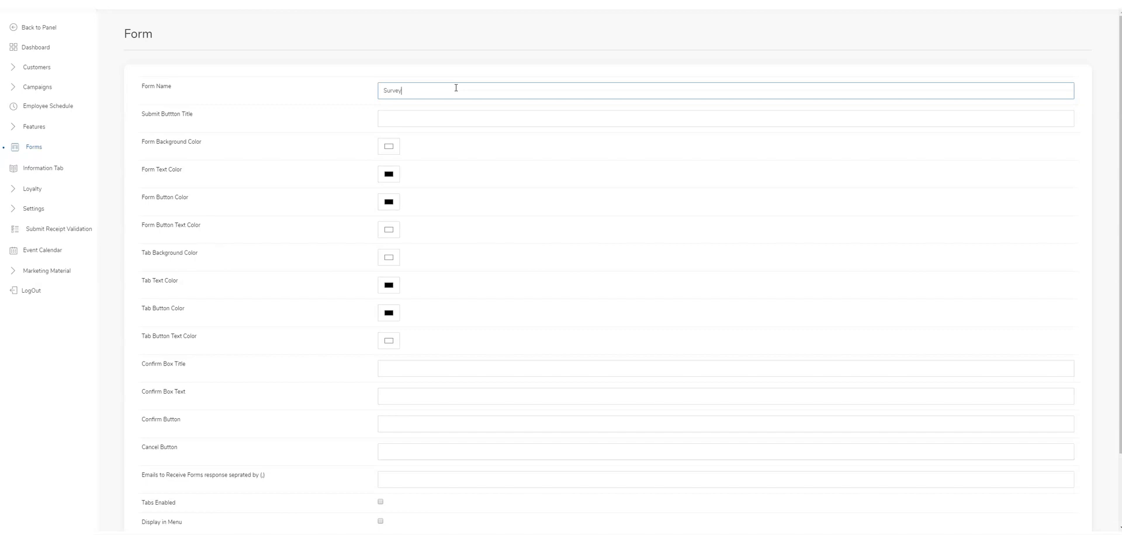
click(725, 105)
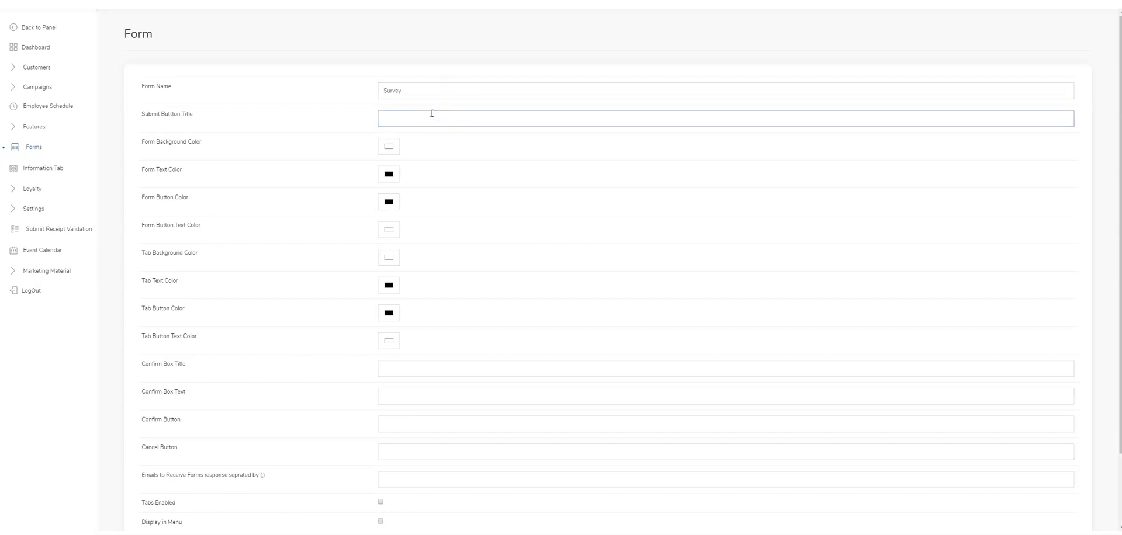
text(submit)
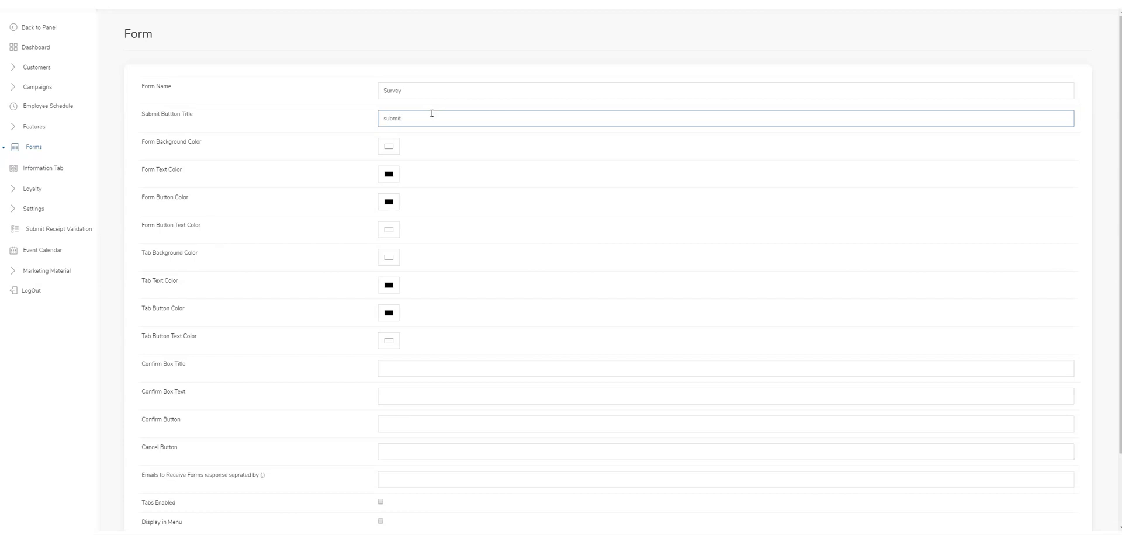
mouse_move(407, 365)
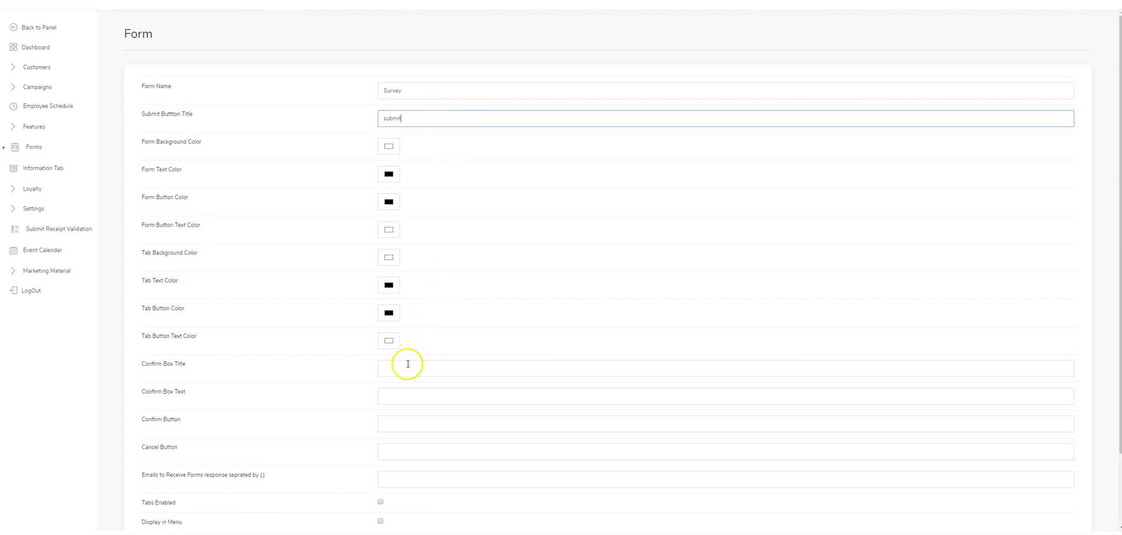
Step: Fill the confirm box title, text and button with 'confirm' and begin the cancel label
text(confirm)
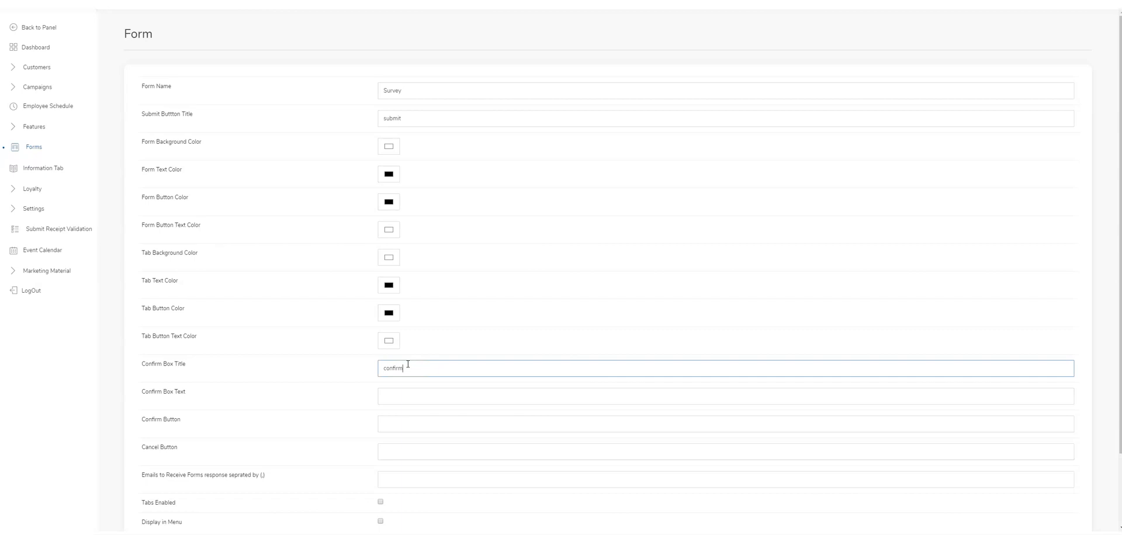
click(724, 382)
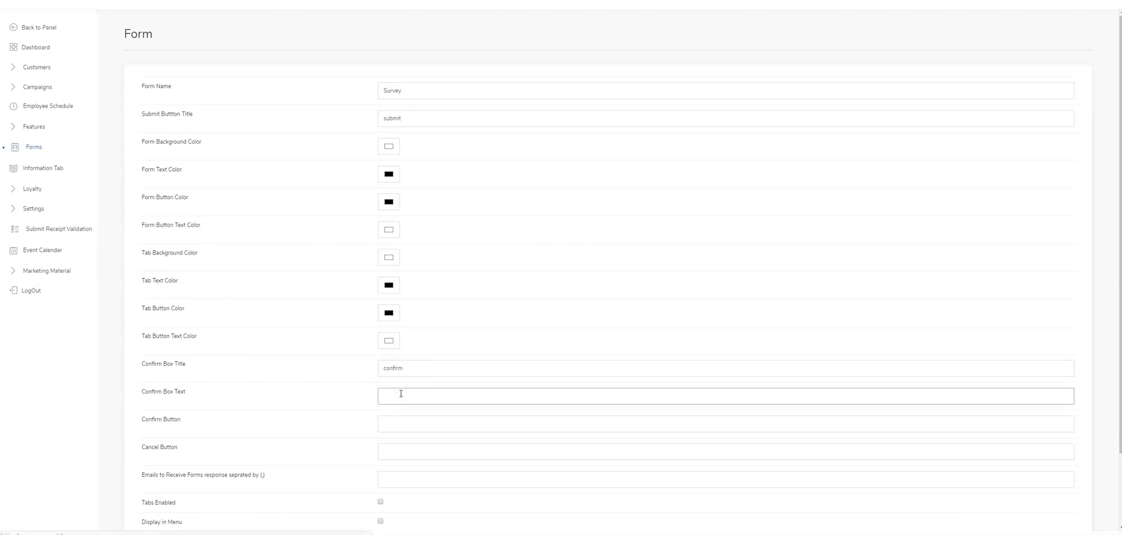
text(confirm)
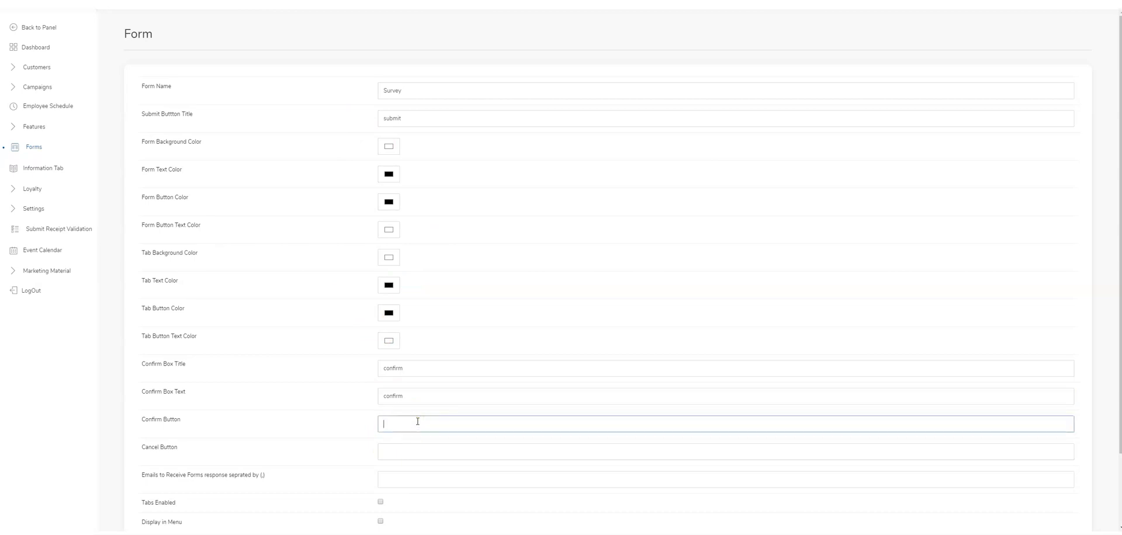
text(confirm)
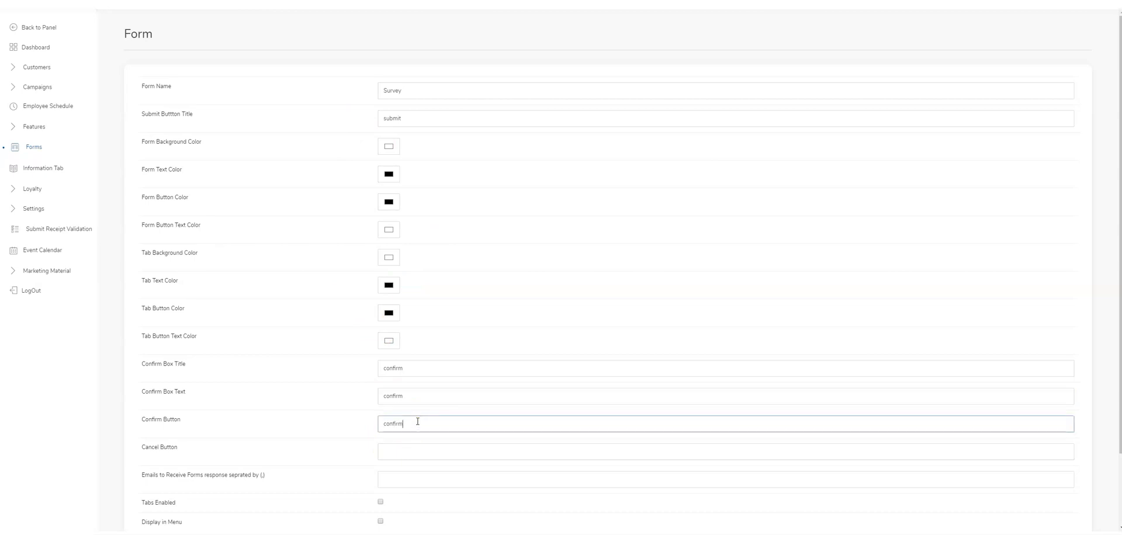
text(cancel)
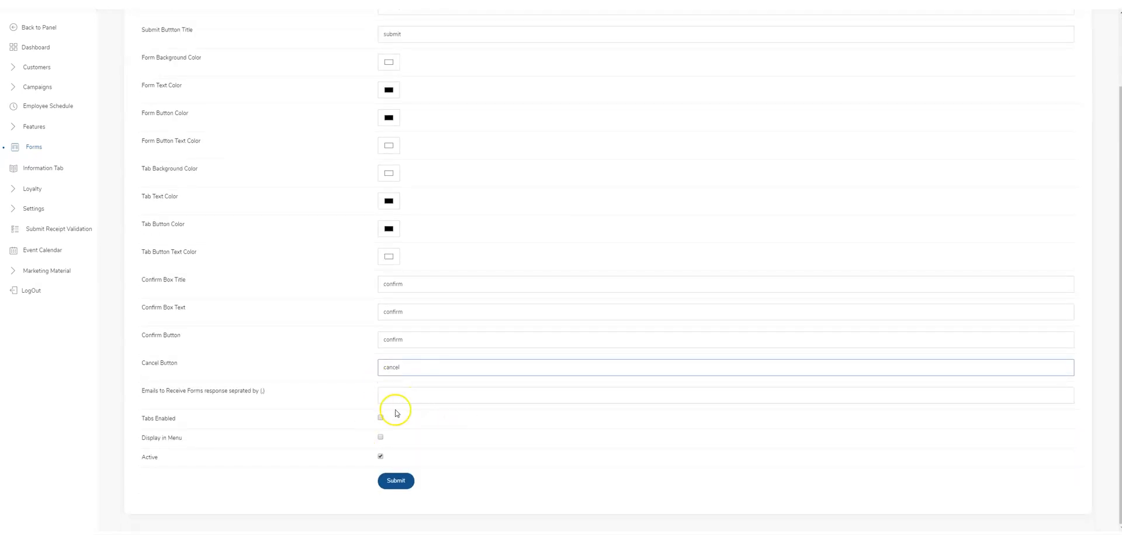
Step: Enter the response email, tick Display in Menu and save the Survey form as Active
click(722, 395)
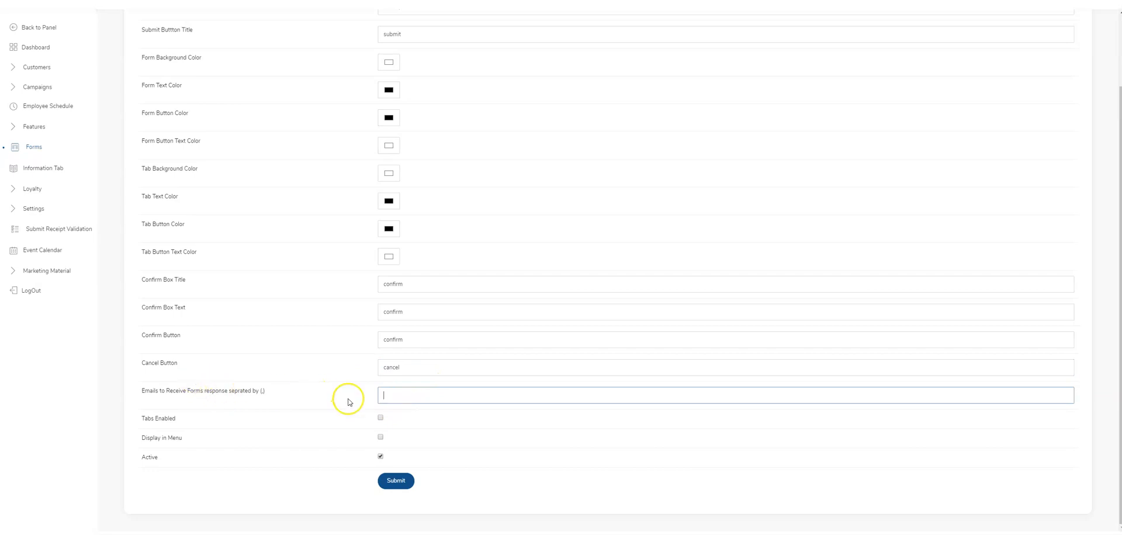
mouse_move(365, 403)
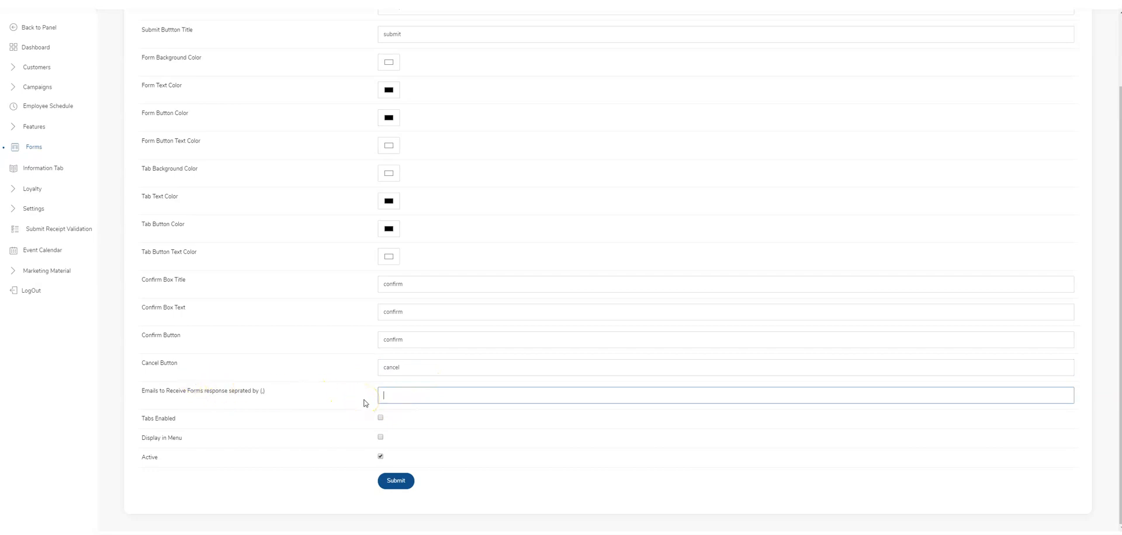
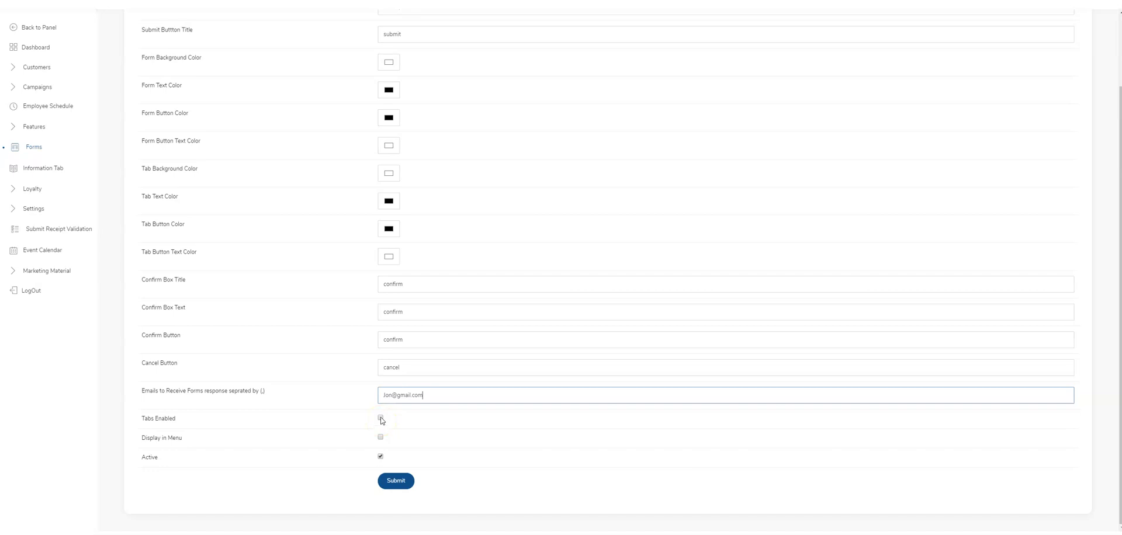
click(380, 419)
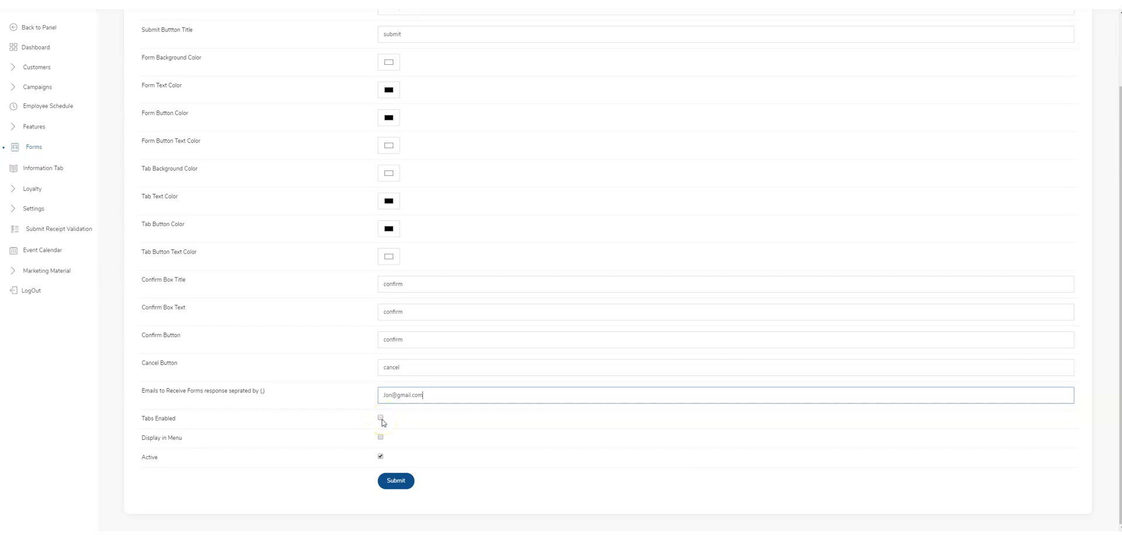
click(380, 438)
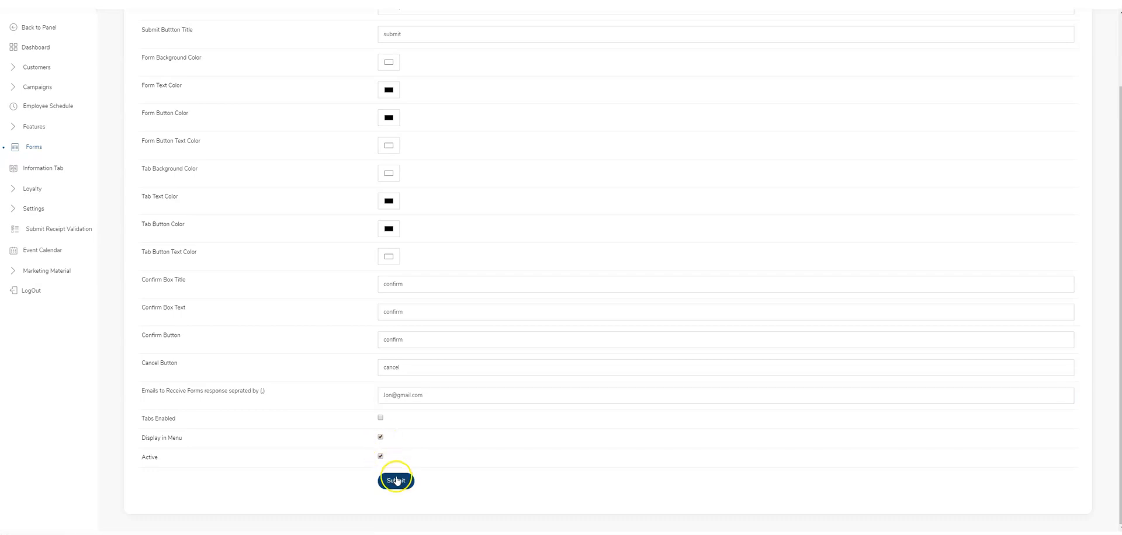
click(395, 480)
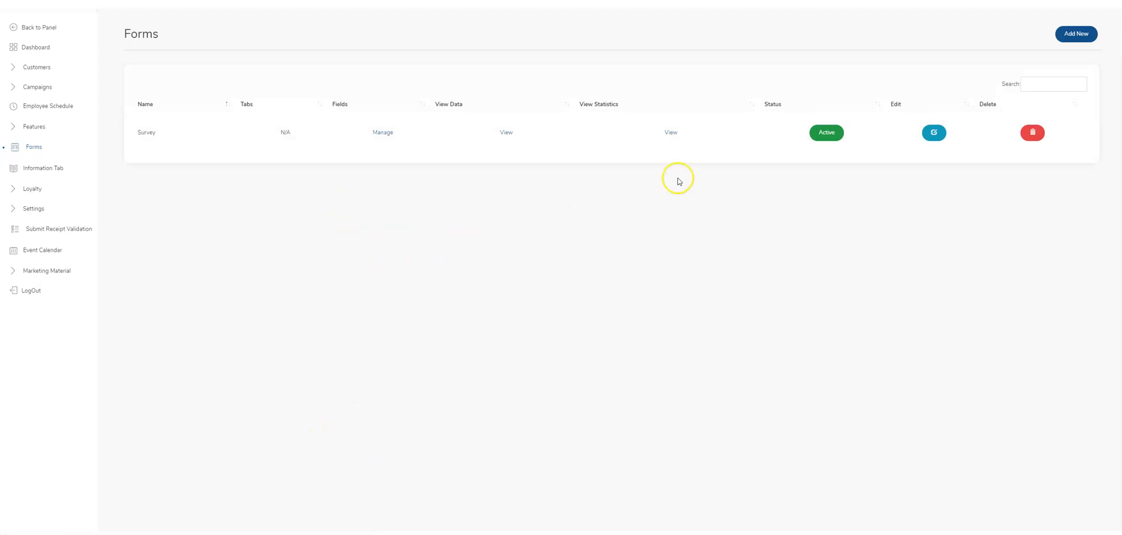
mouse_move(507, 134)
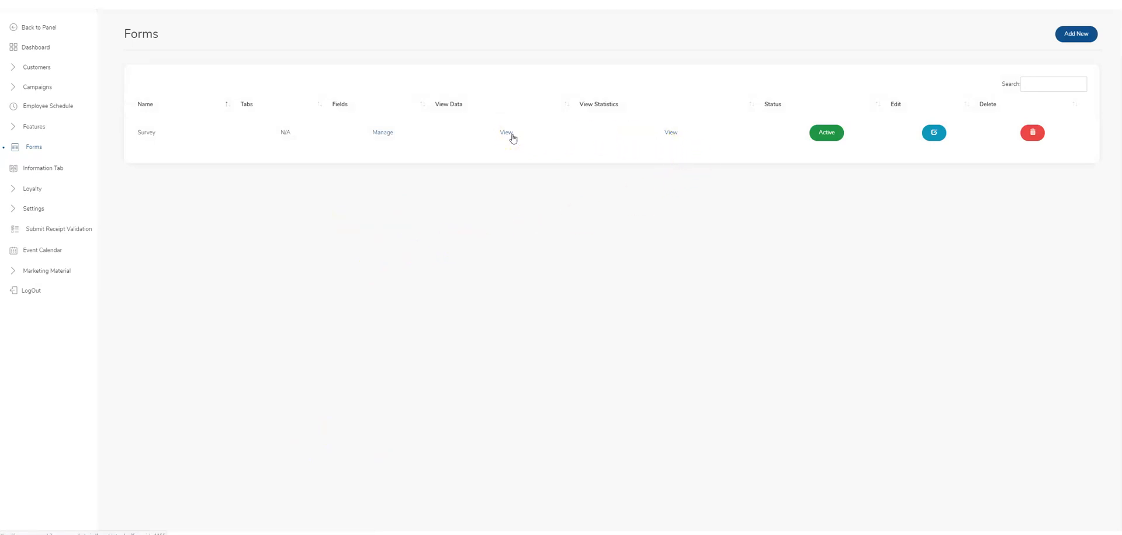
Step: Open the Survey form's empty Form Fields list via Manage
click(384, 132)
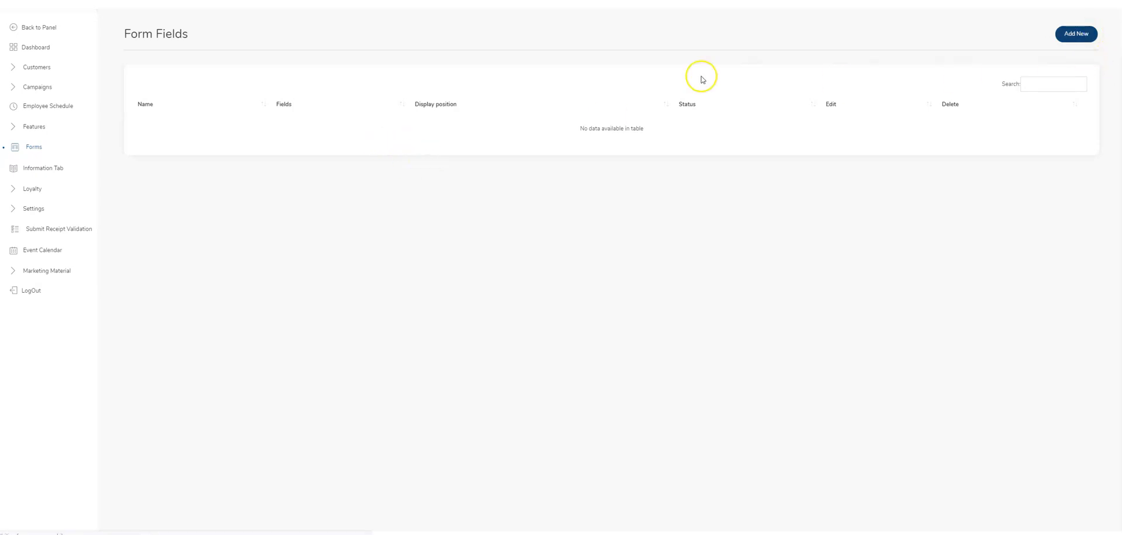
Step: Add an active single-line field named and labelled 'Name', with In Tab set to N/A
click(1075, 34)
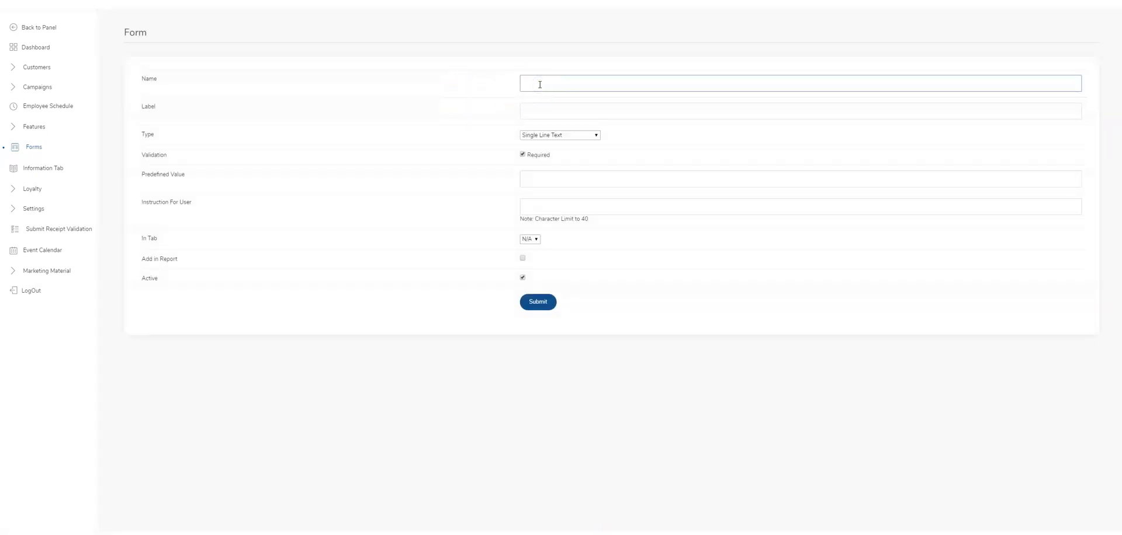
text(Name)
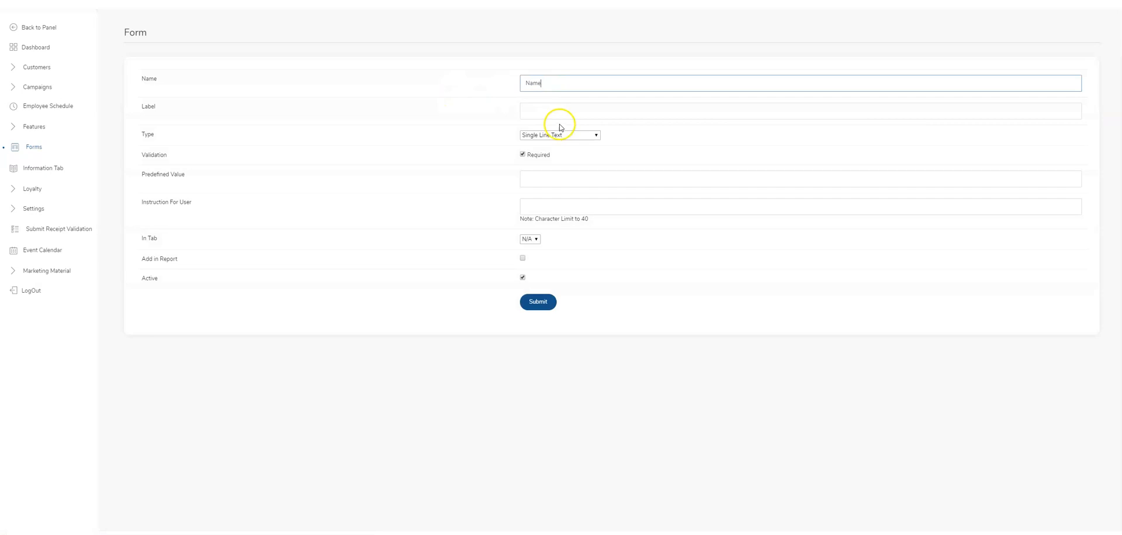
text(Name)
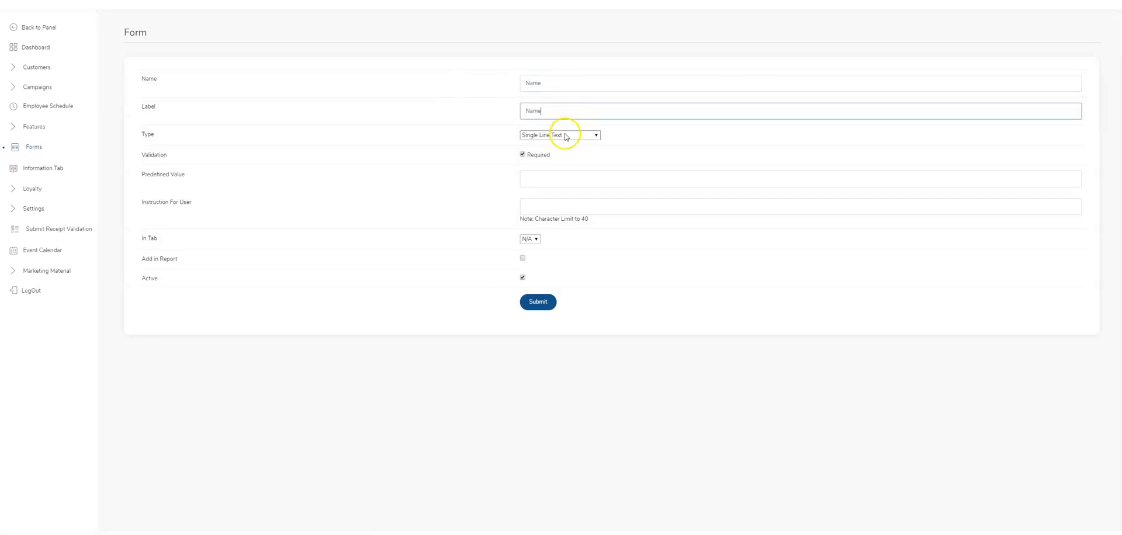
click(558, 135)
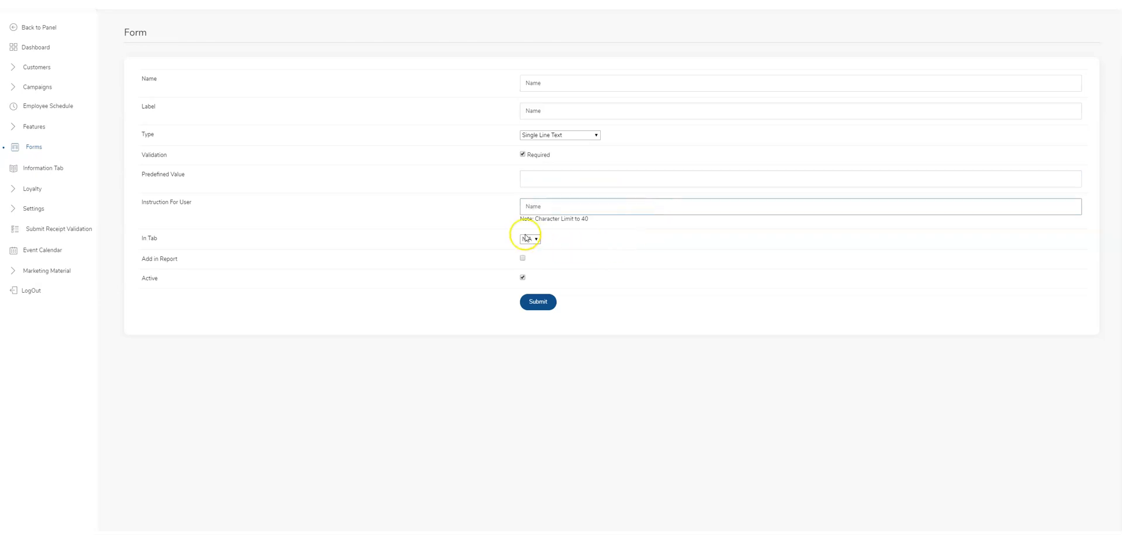
click(528, 238)
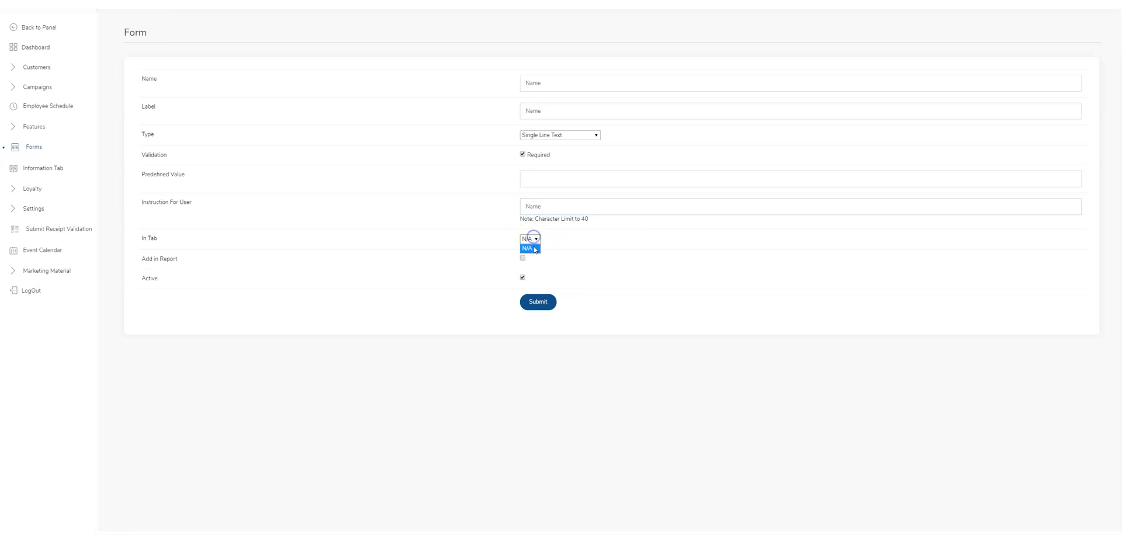
click(528, 249)
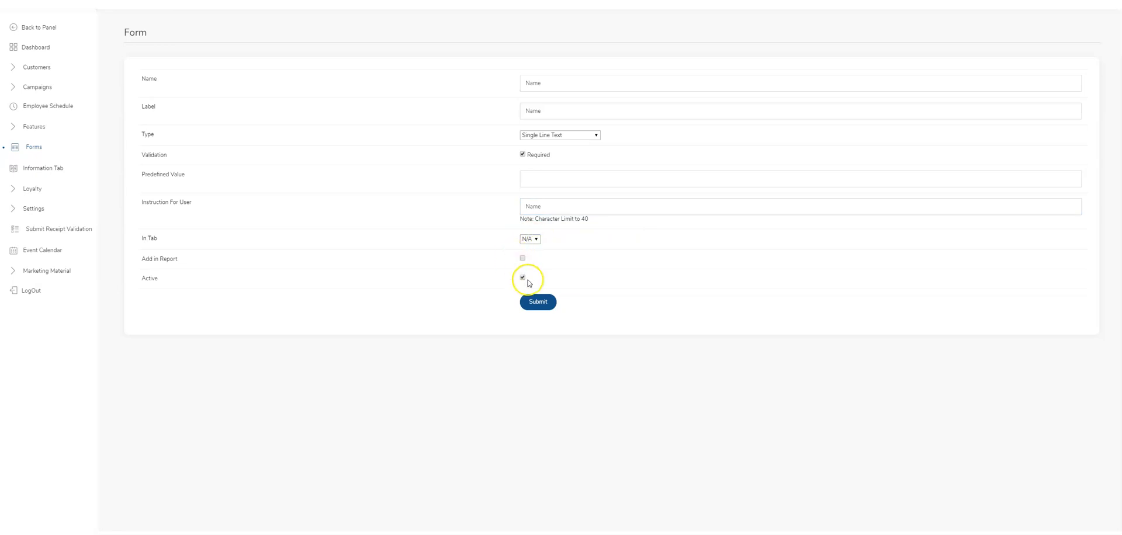
click(537, 301)
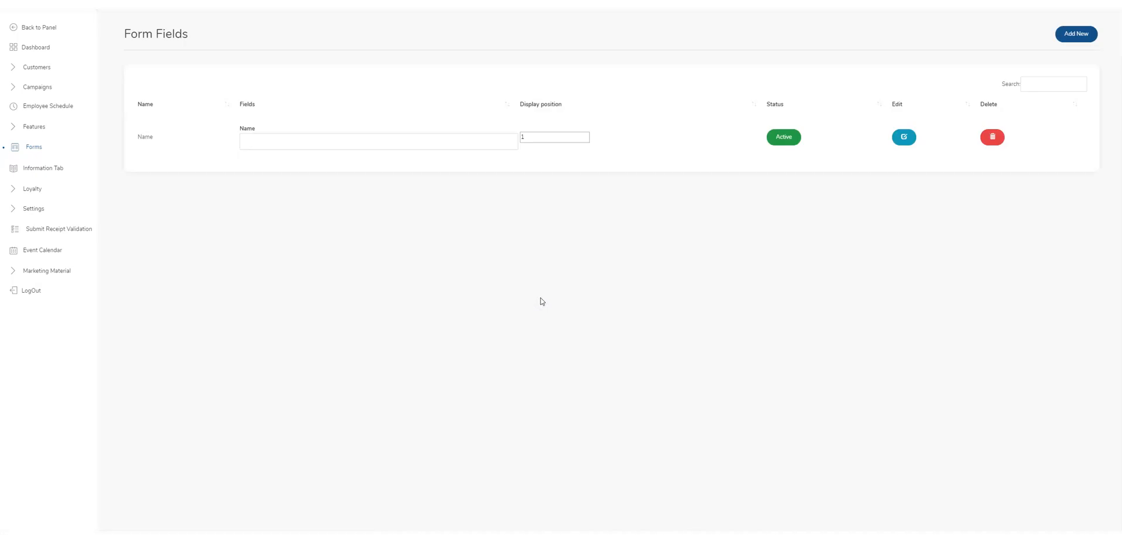
mouse_move(1104, 54)
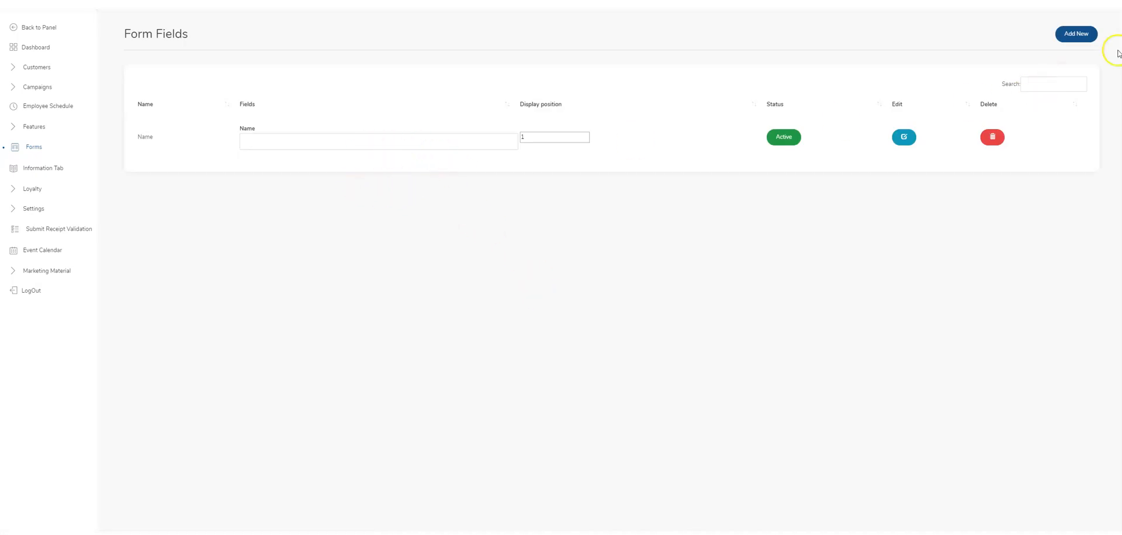
Step: Add an Email-type field with name, label and instruction 'Email' at position 2
click(1075, 34)
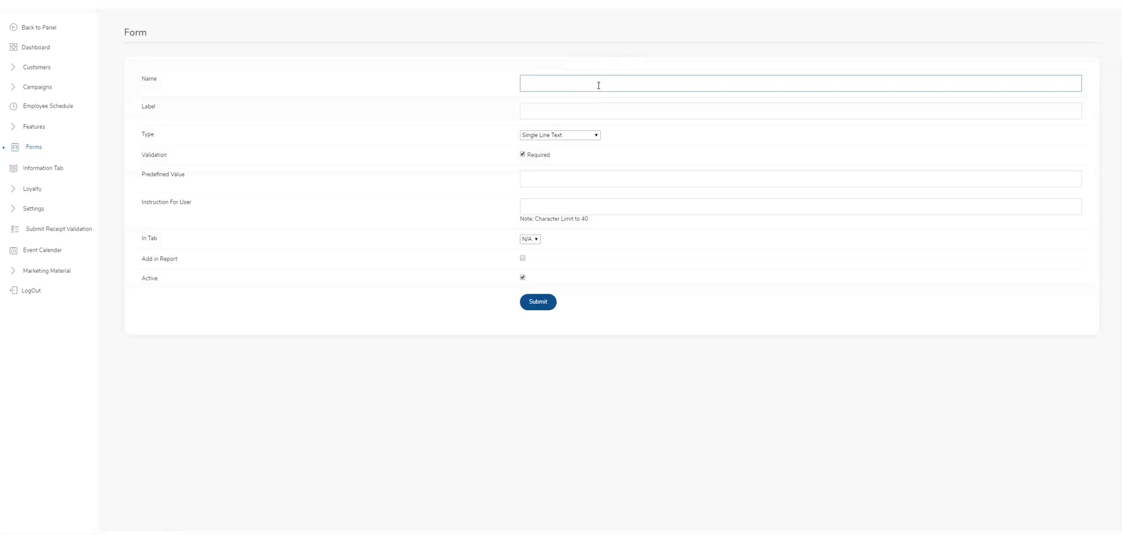
click(559, 136)
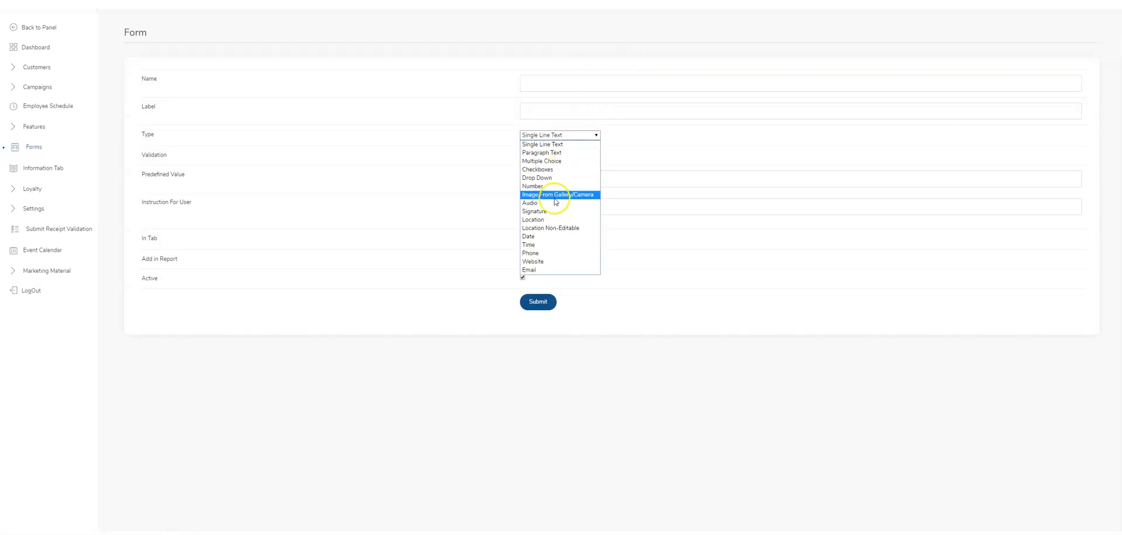
click(529, 270)
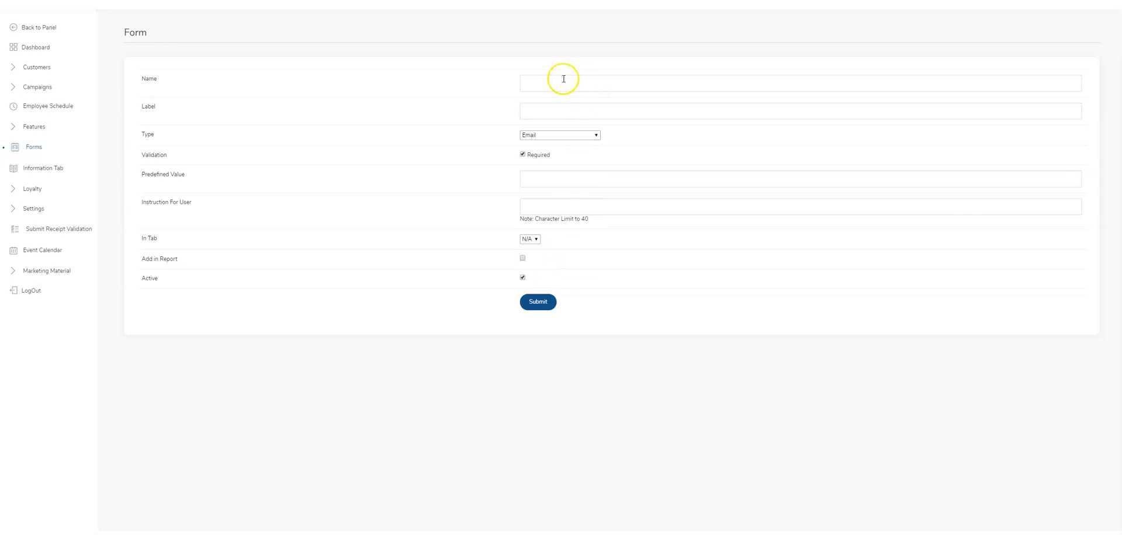
text(Email)
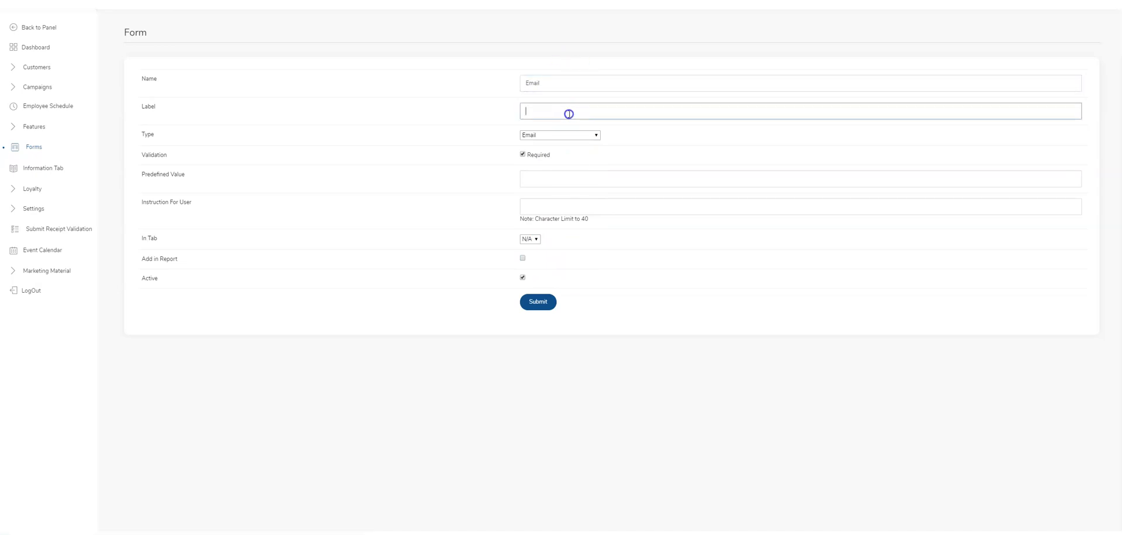
text(Email)
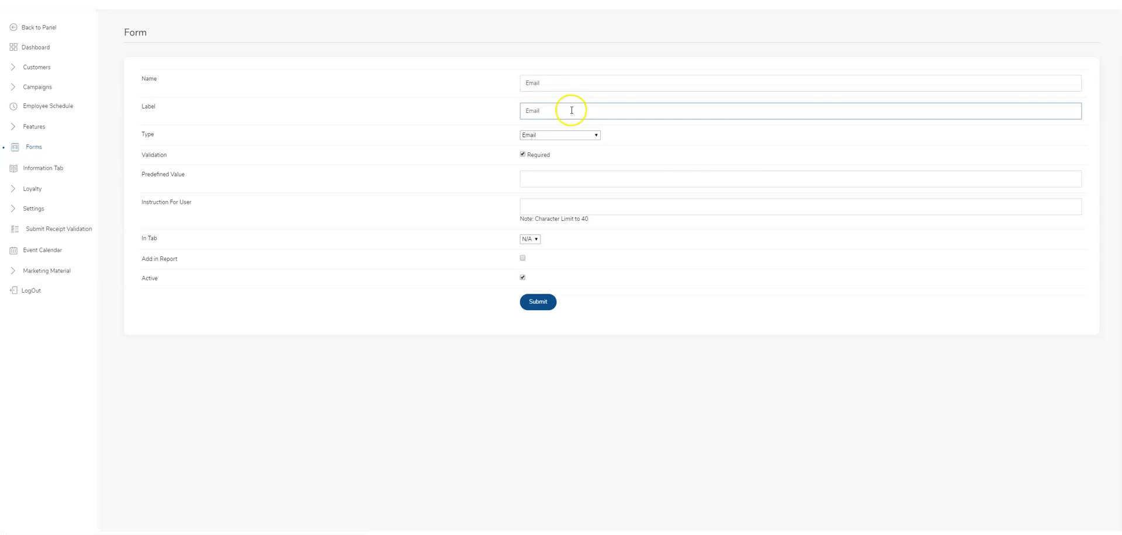
mouse_move(526, 212)
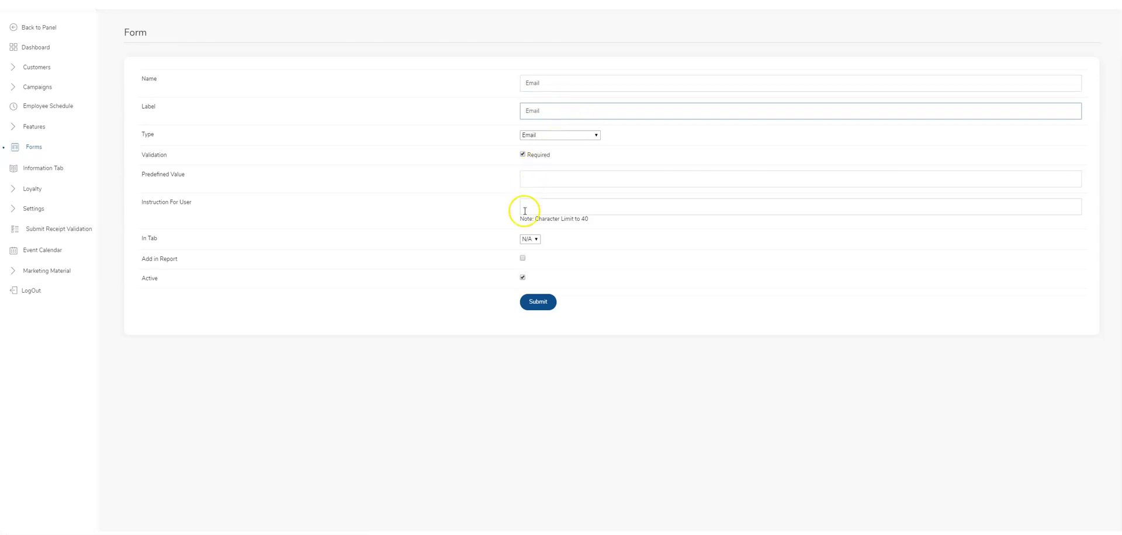
text(Email)
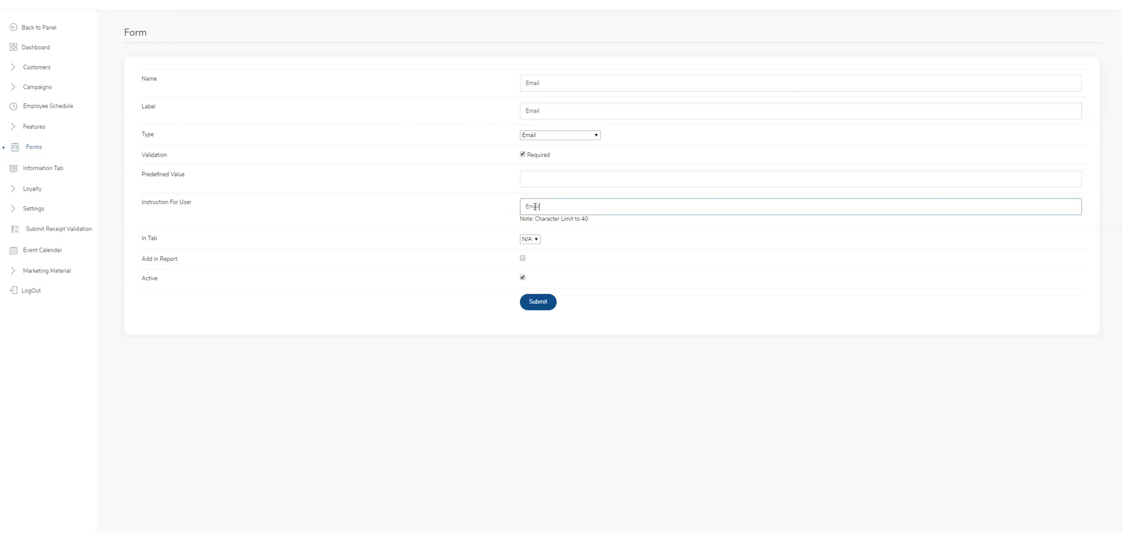
click(538, 301)
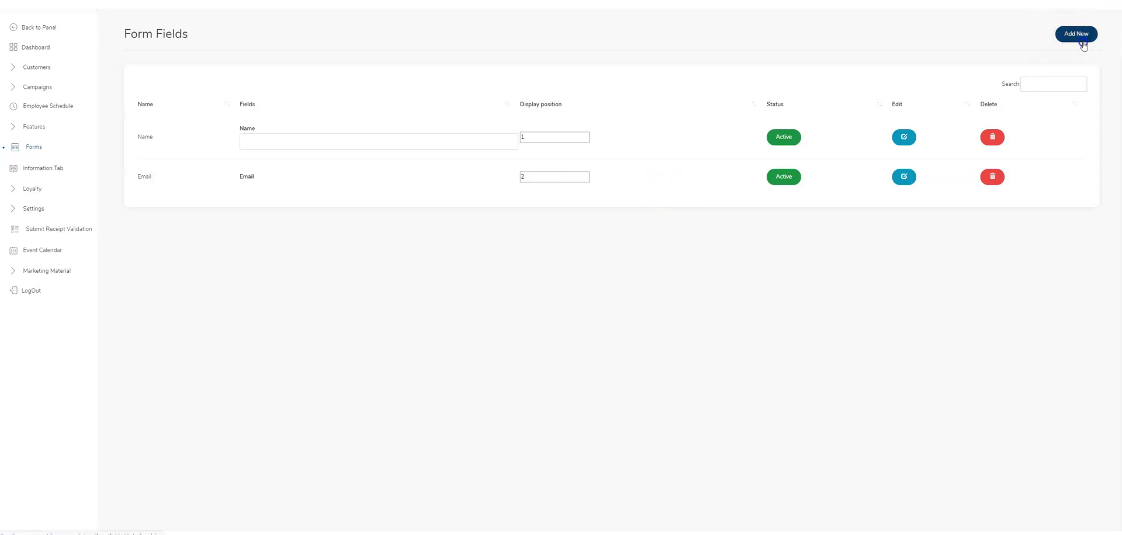
Step: Add a required Phone-type field named 'Phone NUmber' with a phone label and instruction
click(1078, 34)
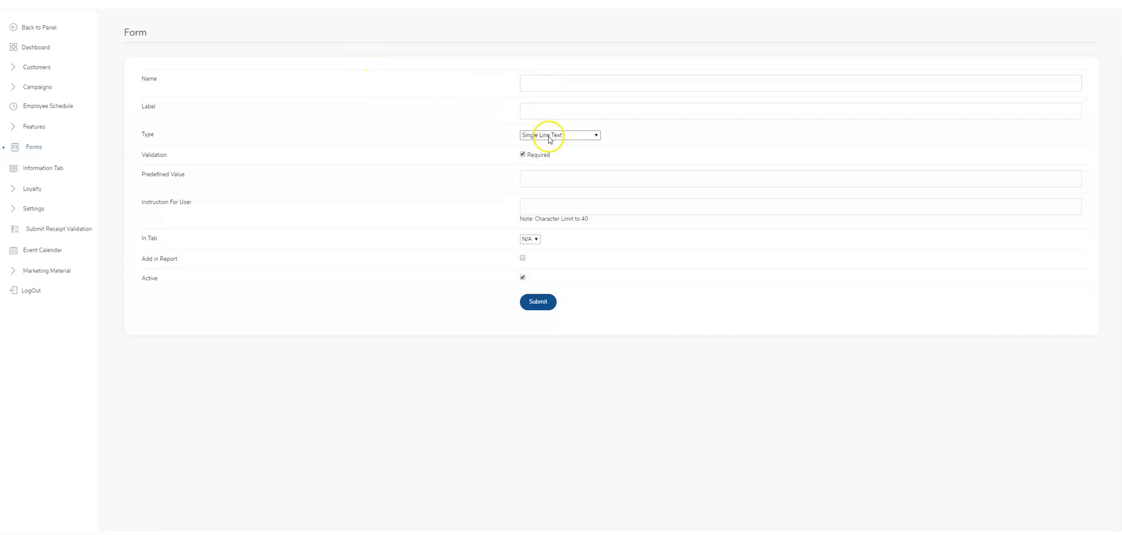
click(560, 136)
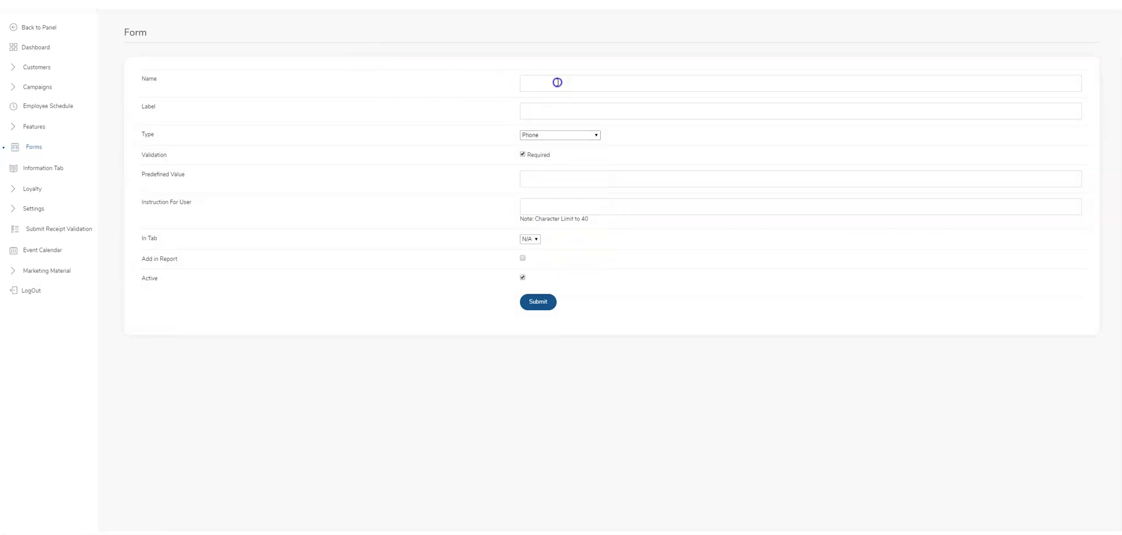
text(Phone NUm)
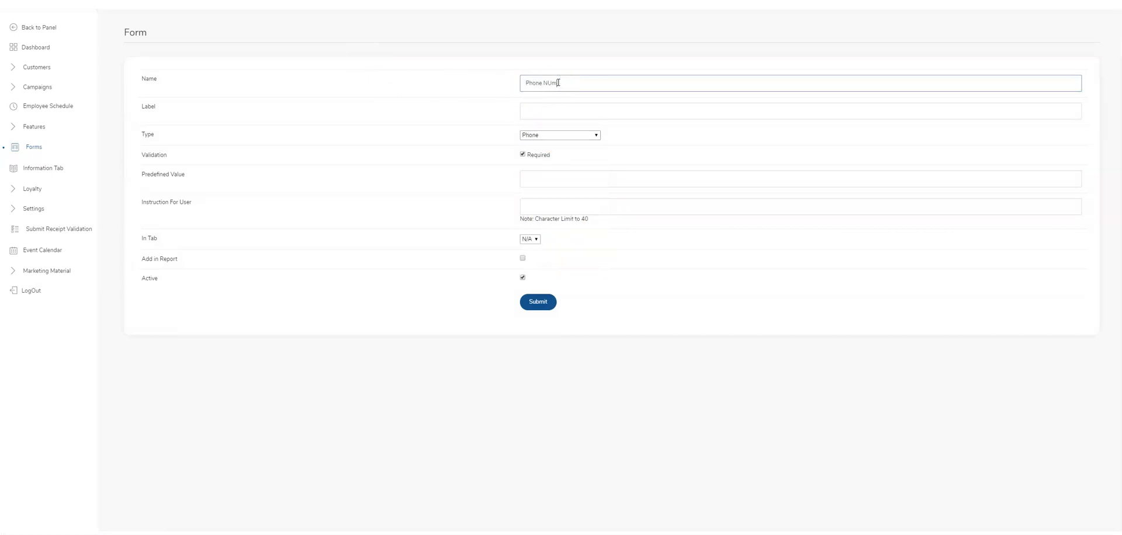
text(Phone)
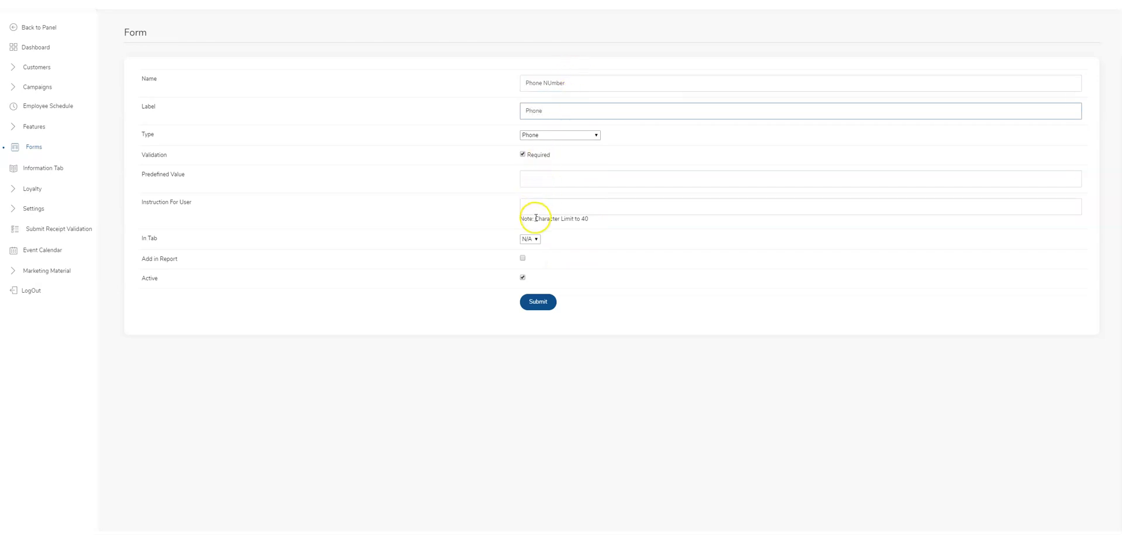
text(Phone n)
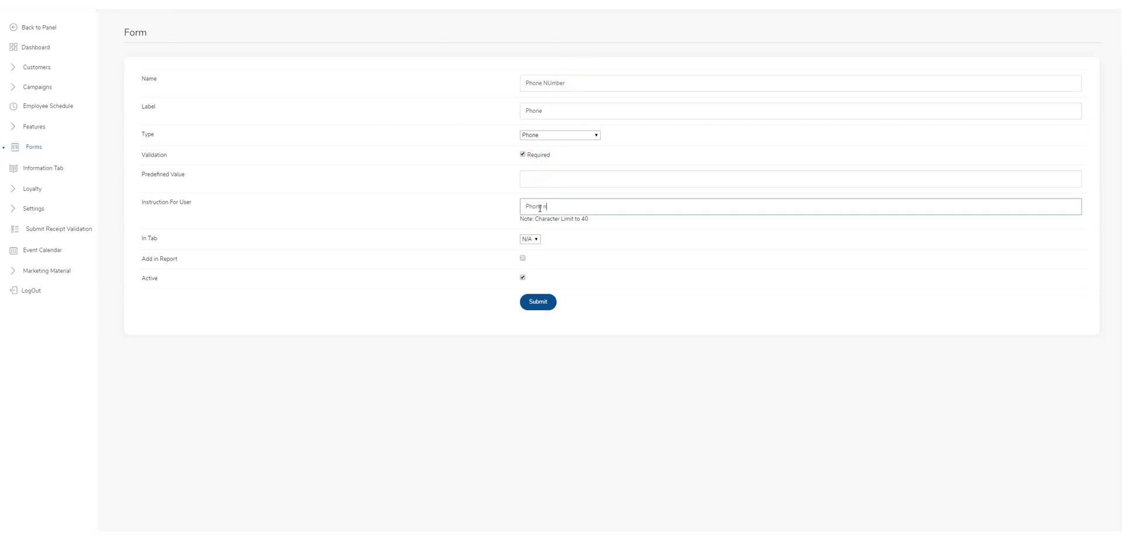
click(537, 301)
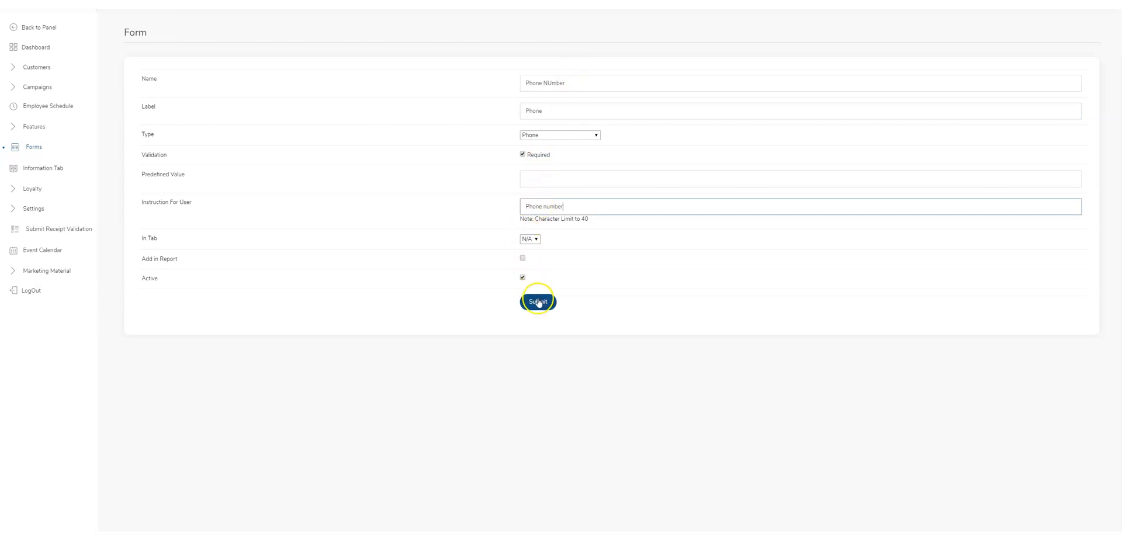
click(537, 301)
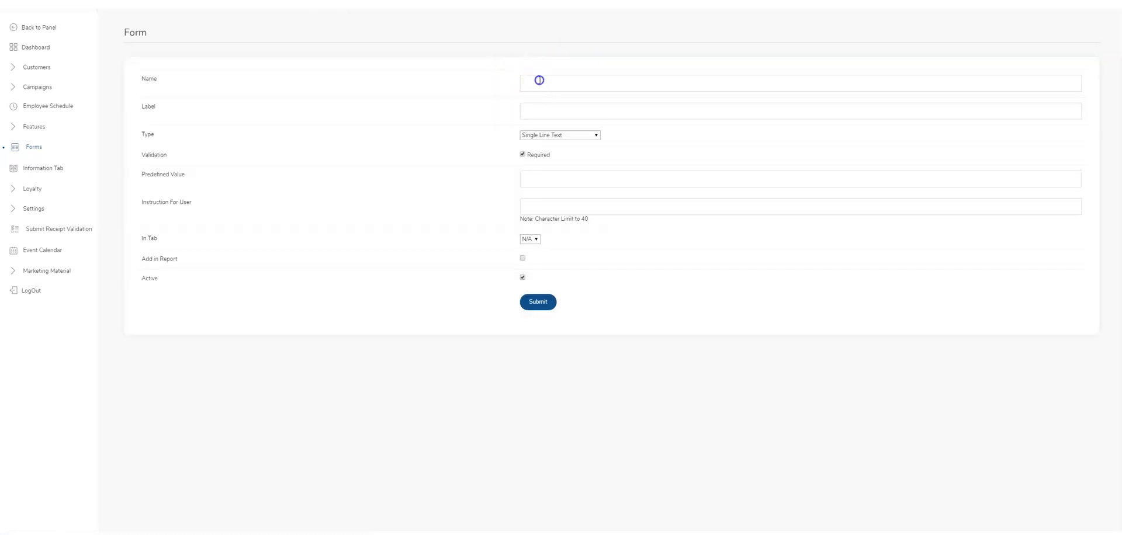
Step: Add a required Location-type field named and labelled 'location' at position 4
click(559, 136)
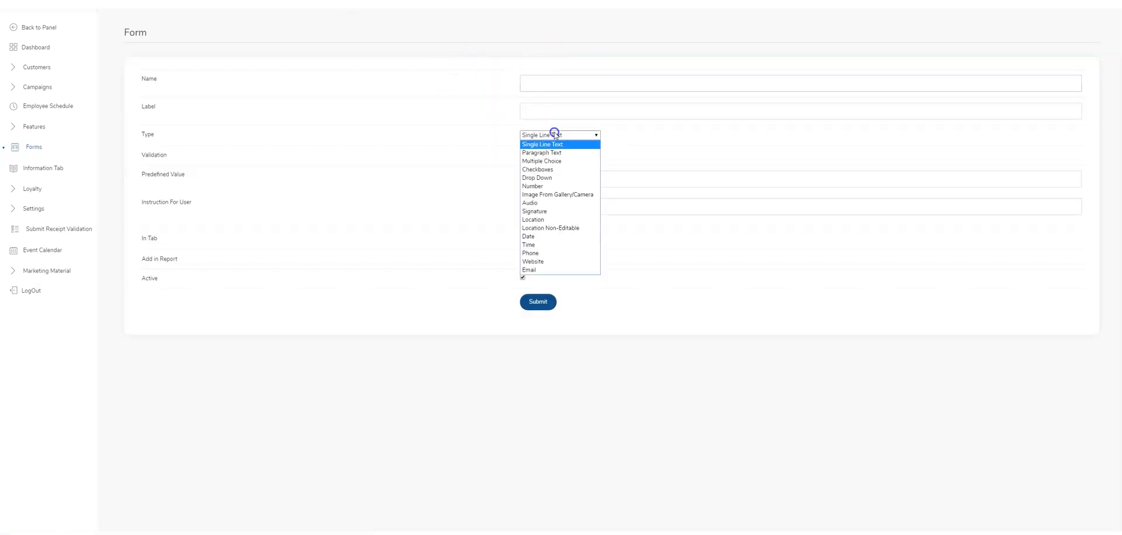
click(533, 219)
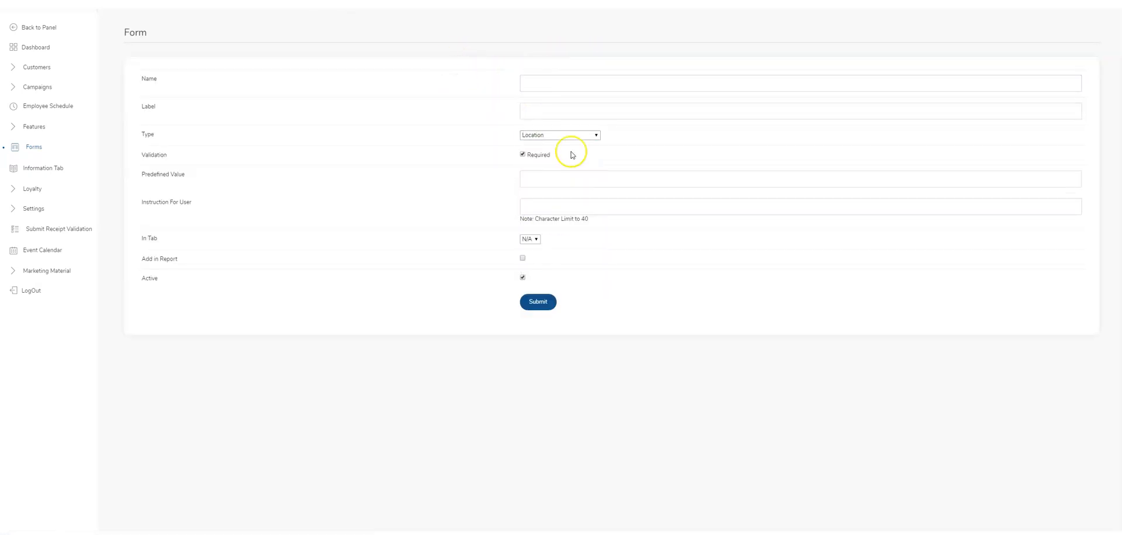
text(locva)
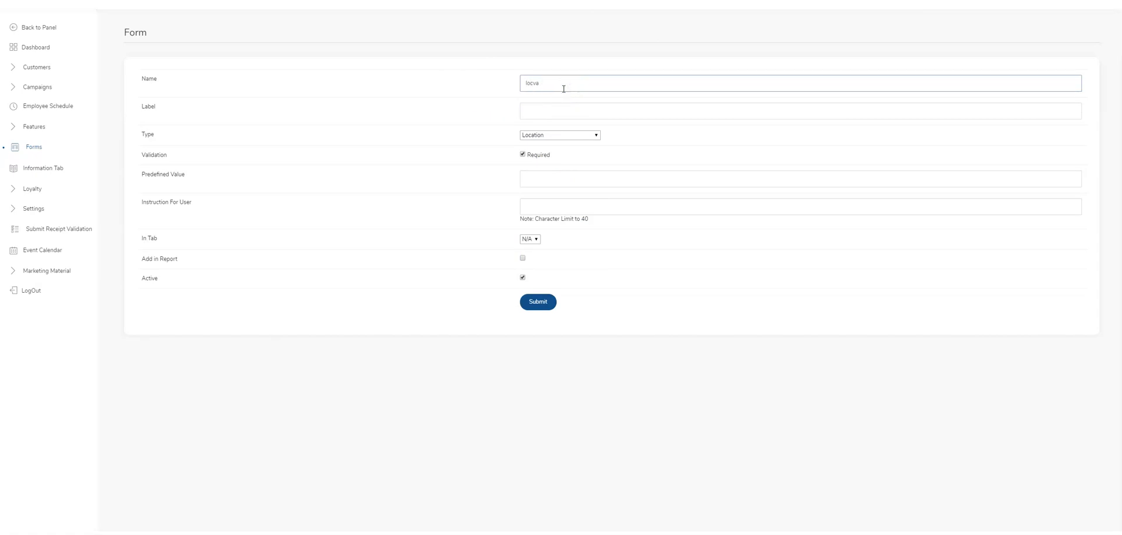
text(location)
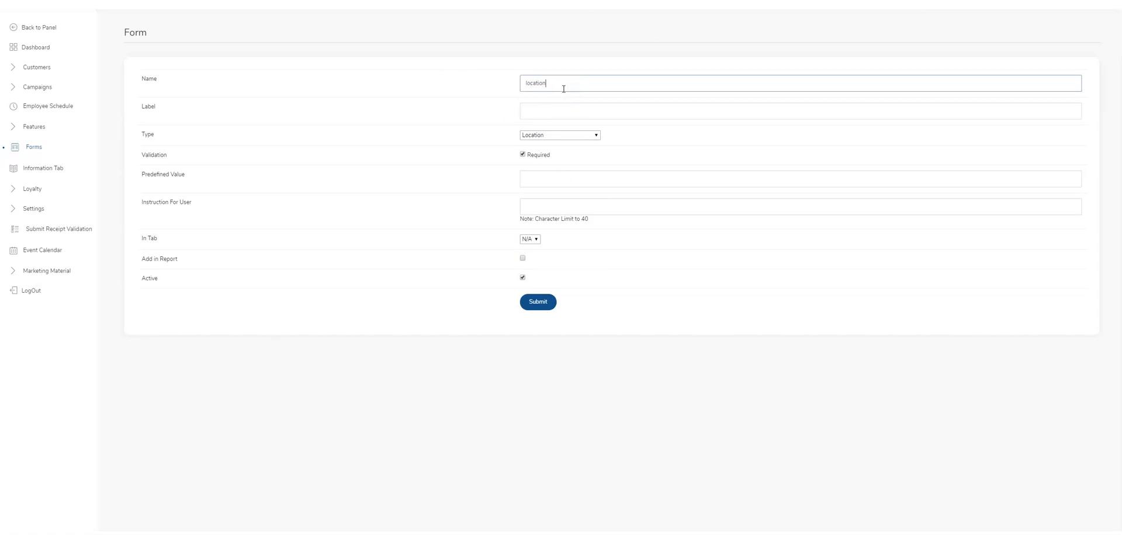
text(location)
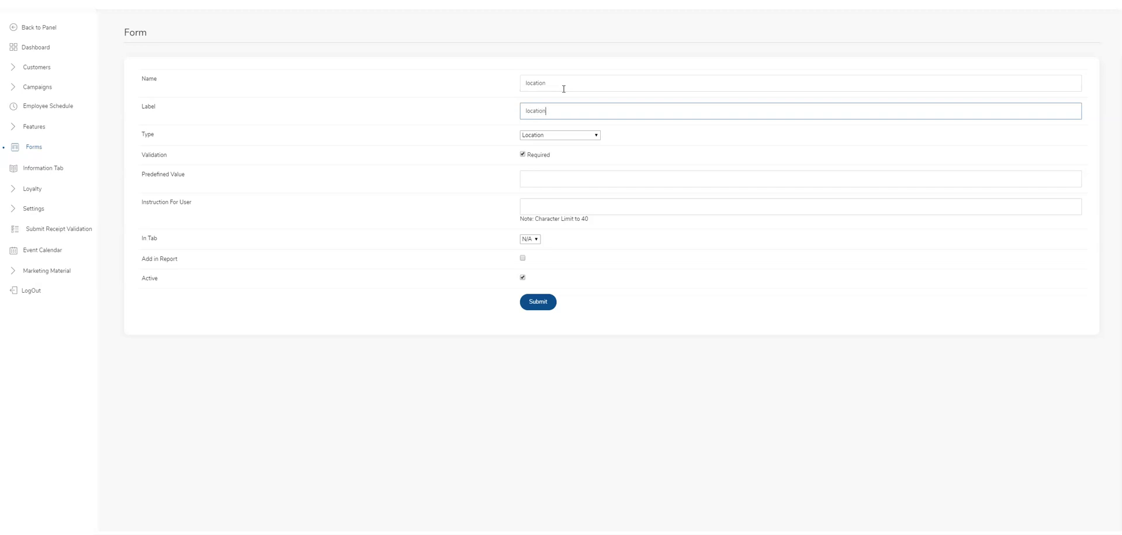
mouse_move(617, 145)
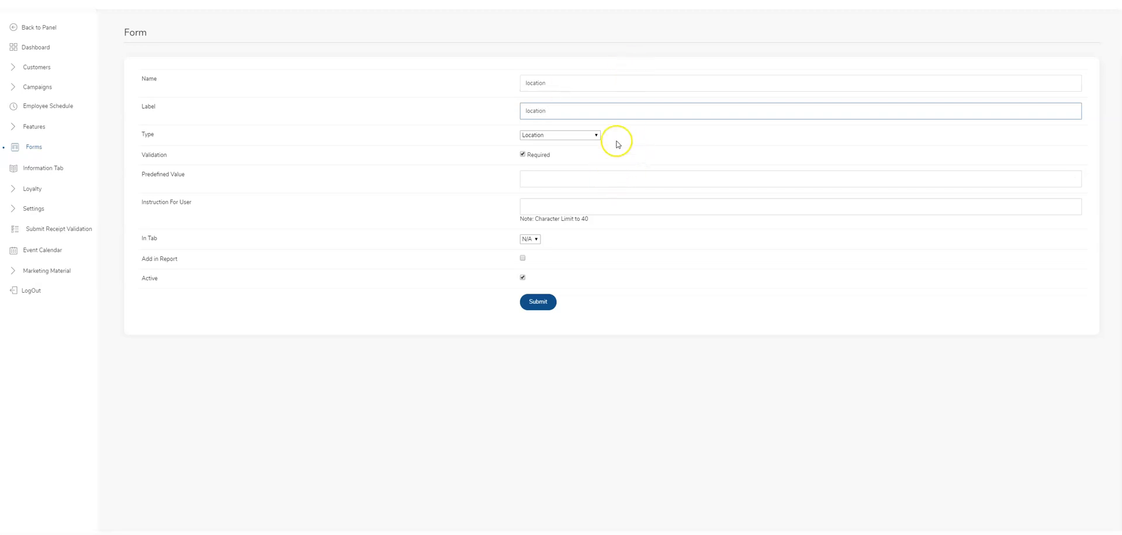
text(adress)
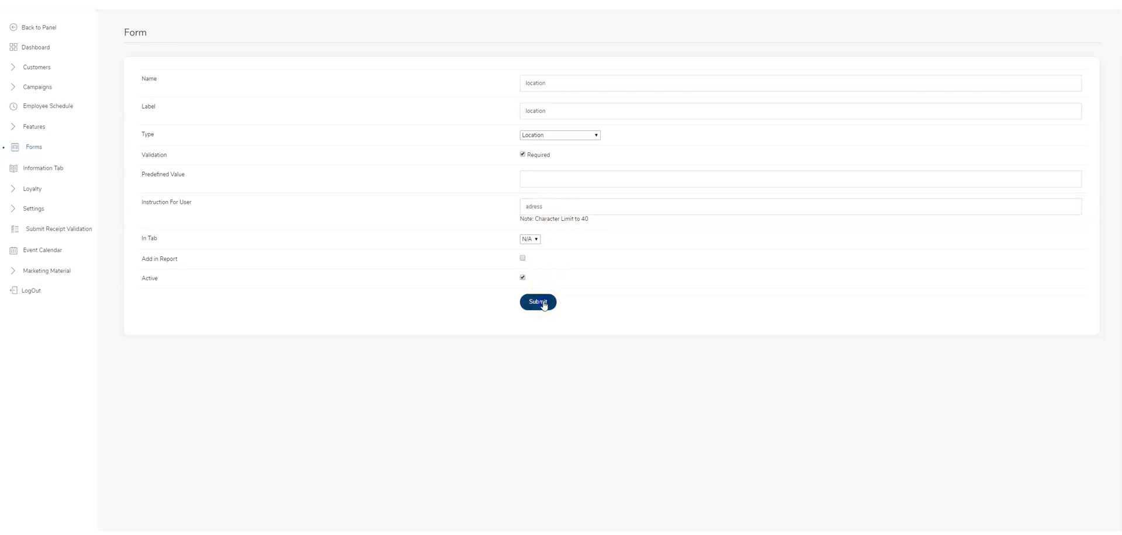
click(537, 301)
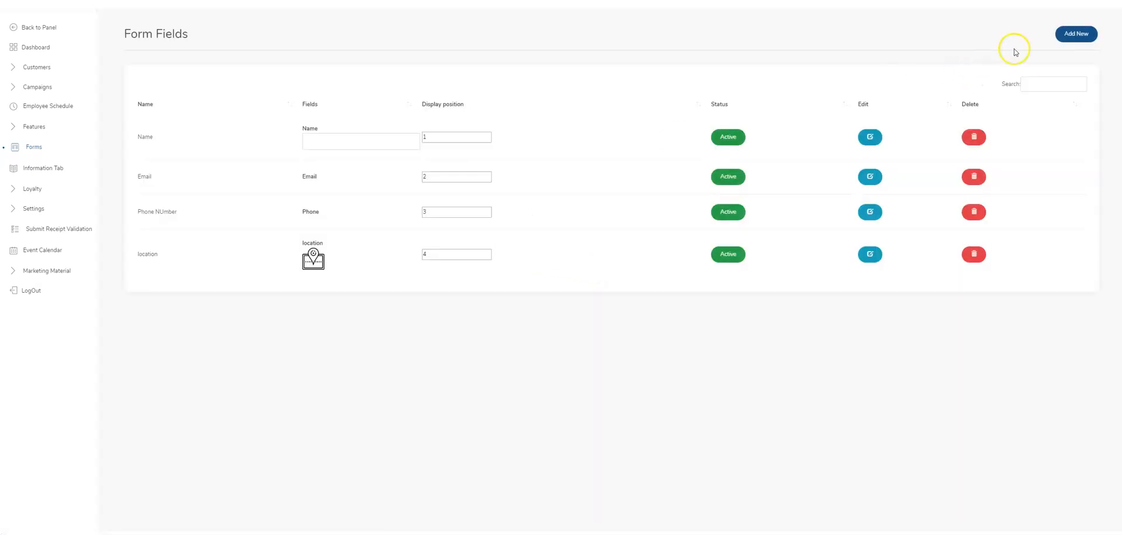
Step: Start a new field, trying Drop Down before settling on the Multiple Choice type
click(1075, 34)
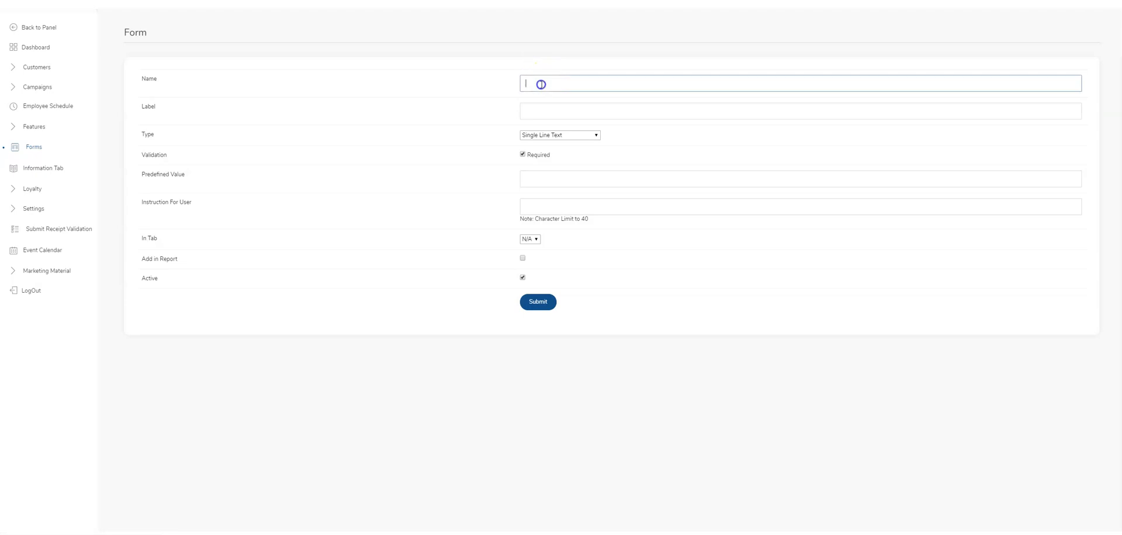
click(559, 136)
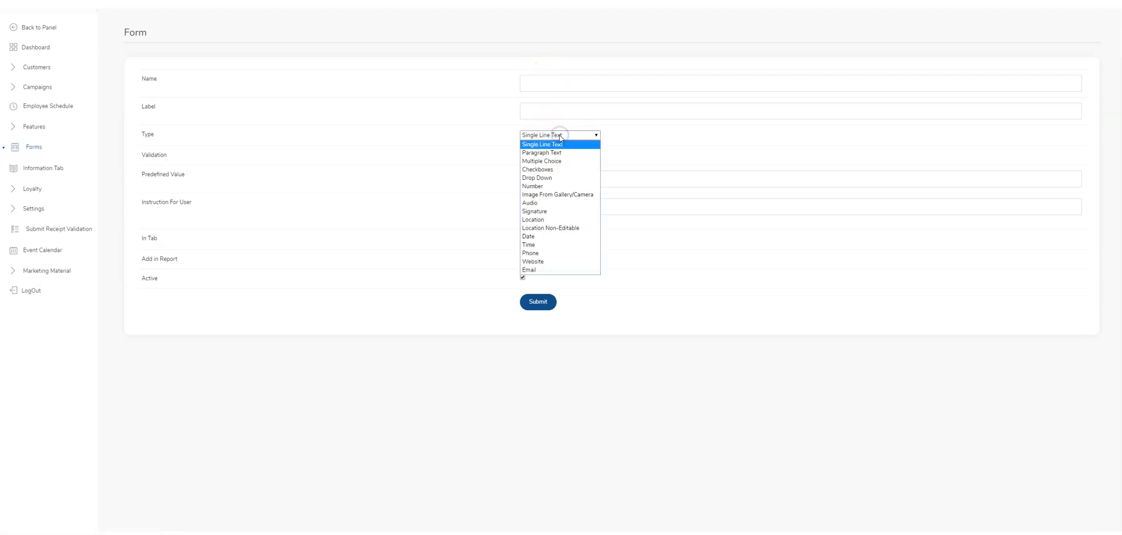
click(538, 177)
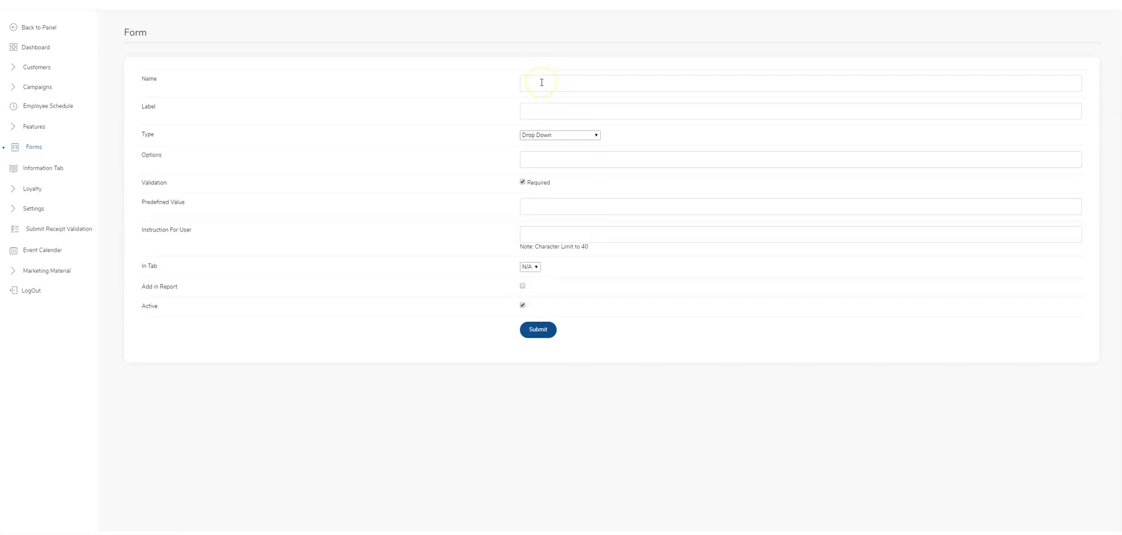
click(559, 136)
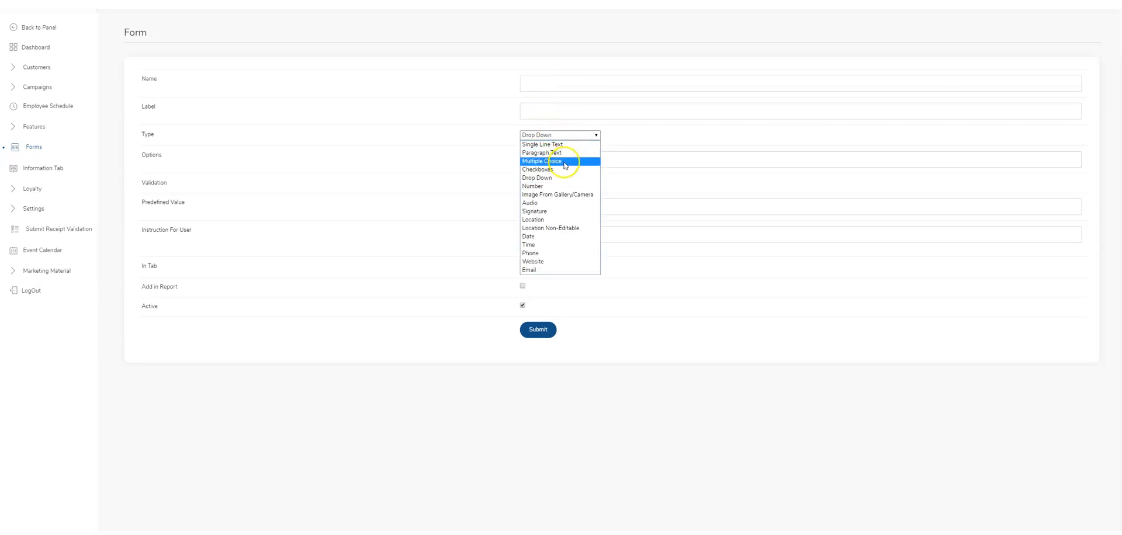
mouse_move(561, 179)
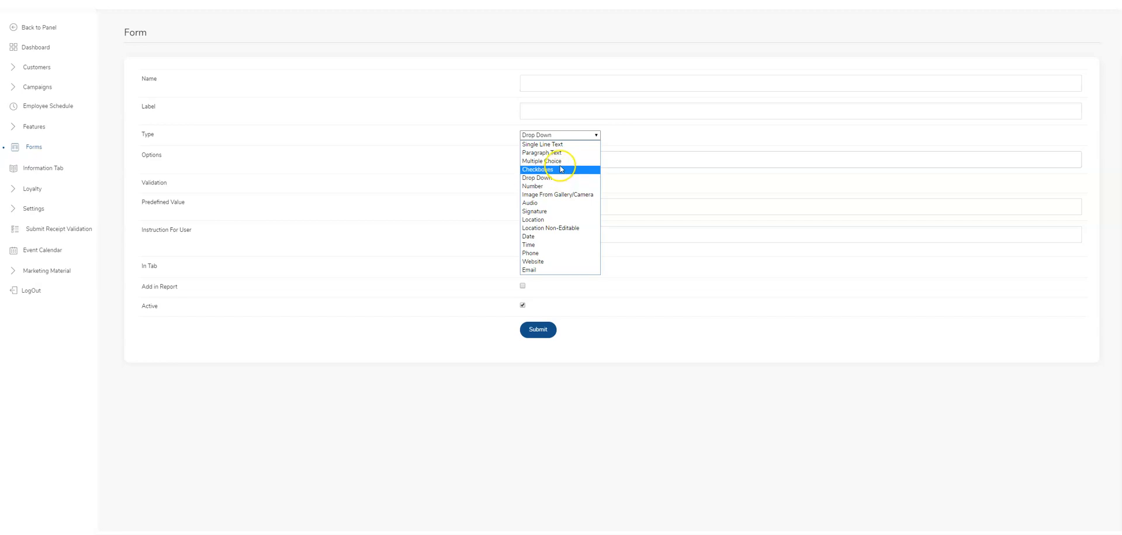
mouse_move(558, 169)
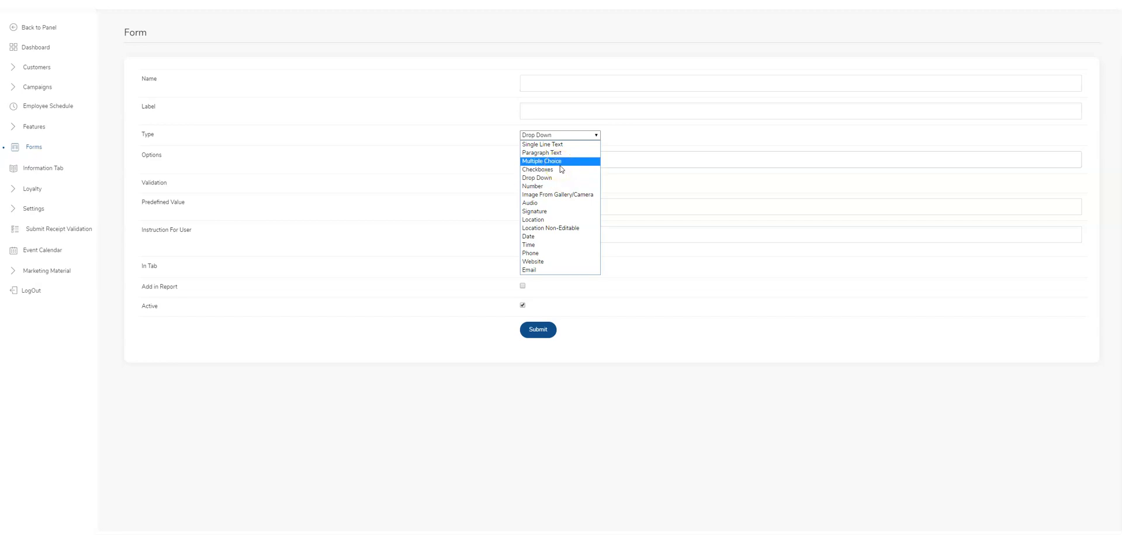
mouse_move(559, 176)
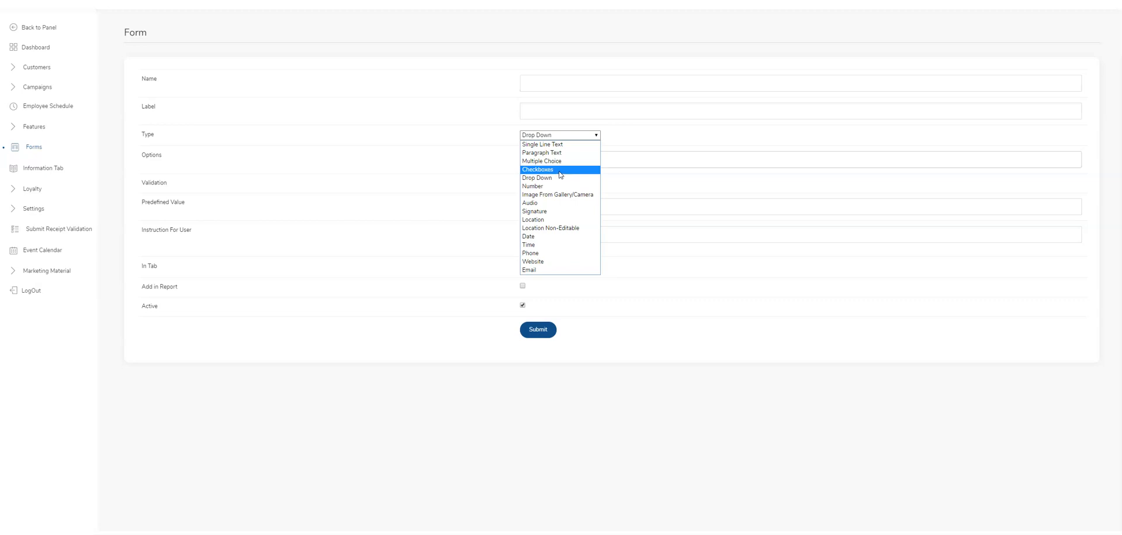
mouse_move(566, 179)
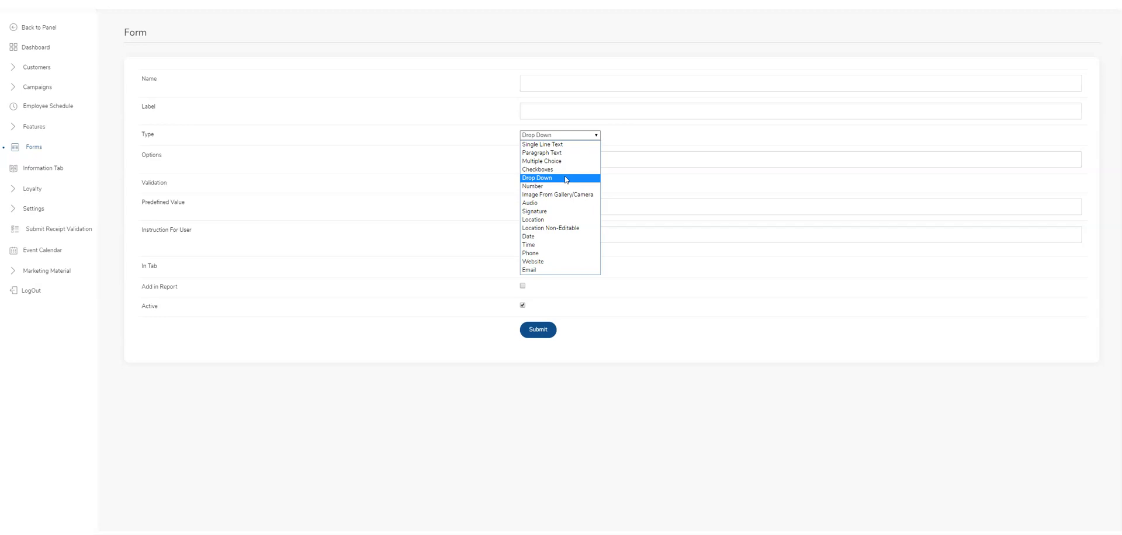
click(541, 161)
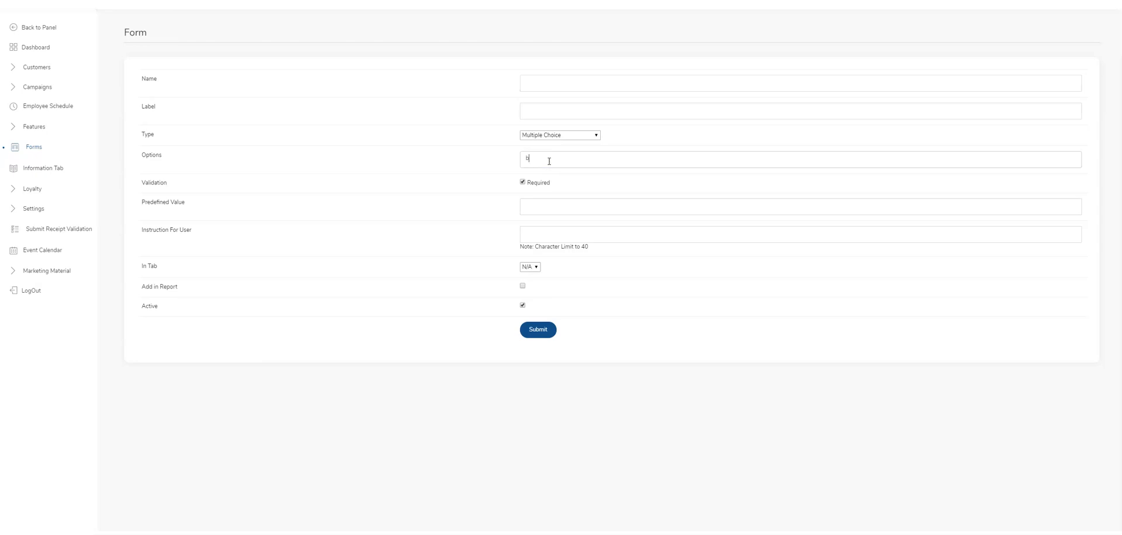
Step: Enter the answer options bronze and silver for the multiple-choice field
text(ronze)
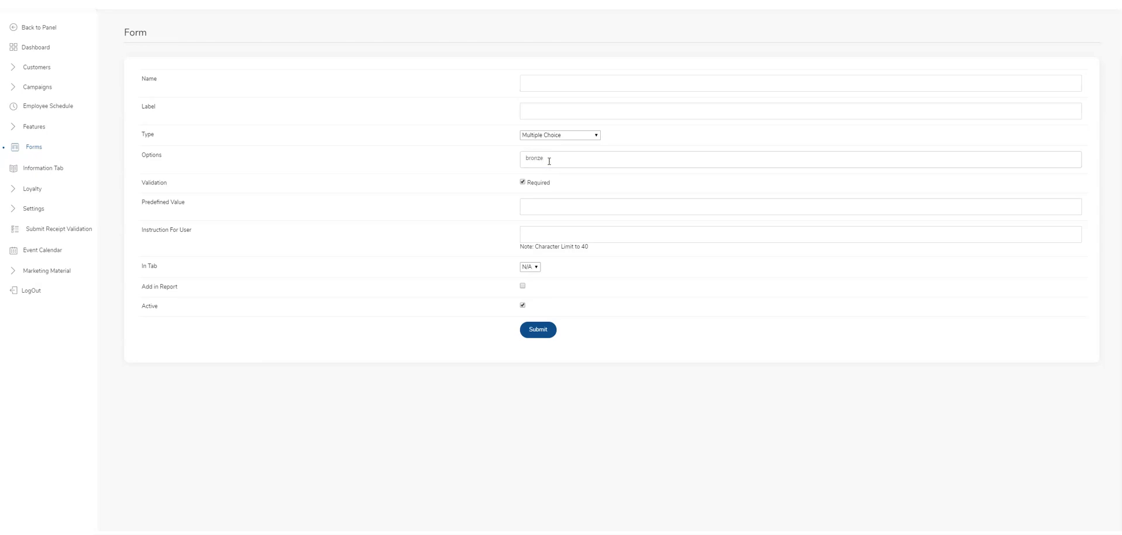
key(Enter)
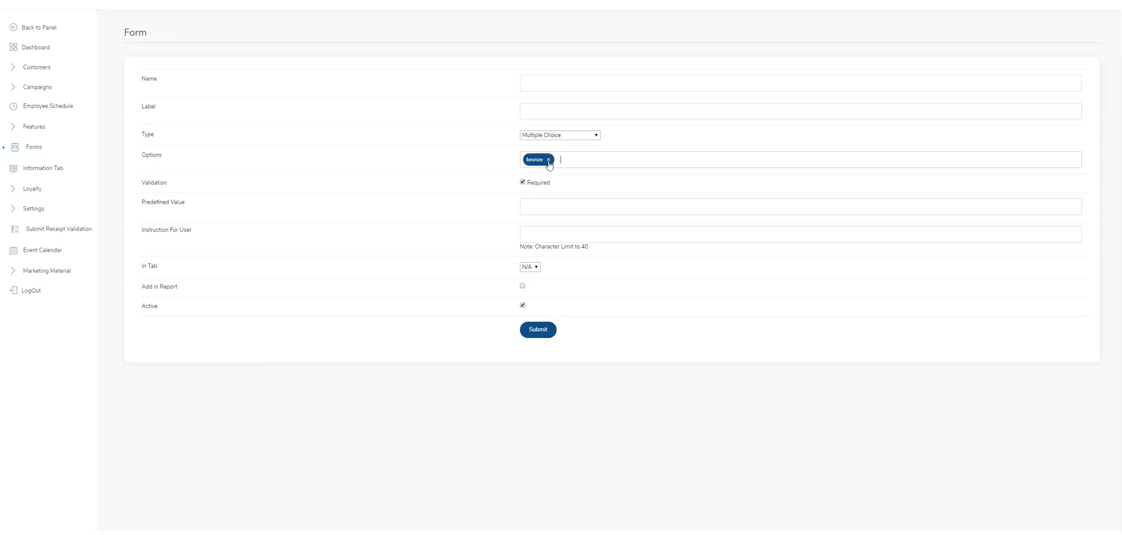
text(silver gold)
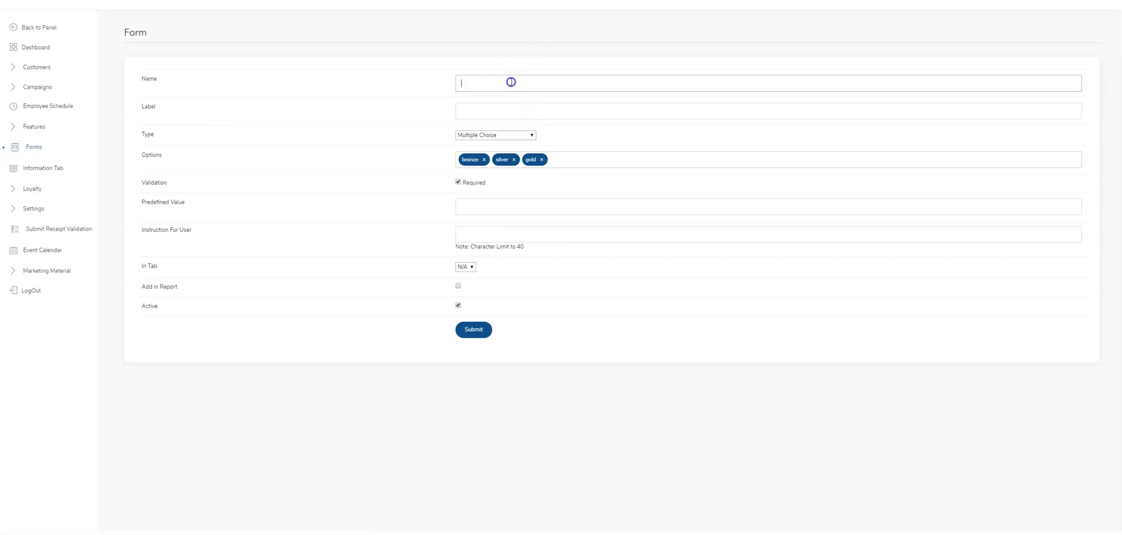
Step: Name and label the field 'preferance' with instruction 'select one' and save it
text(preferance)
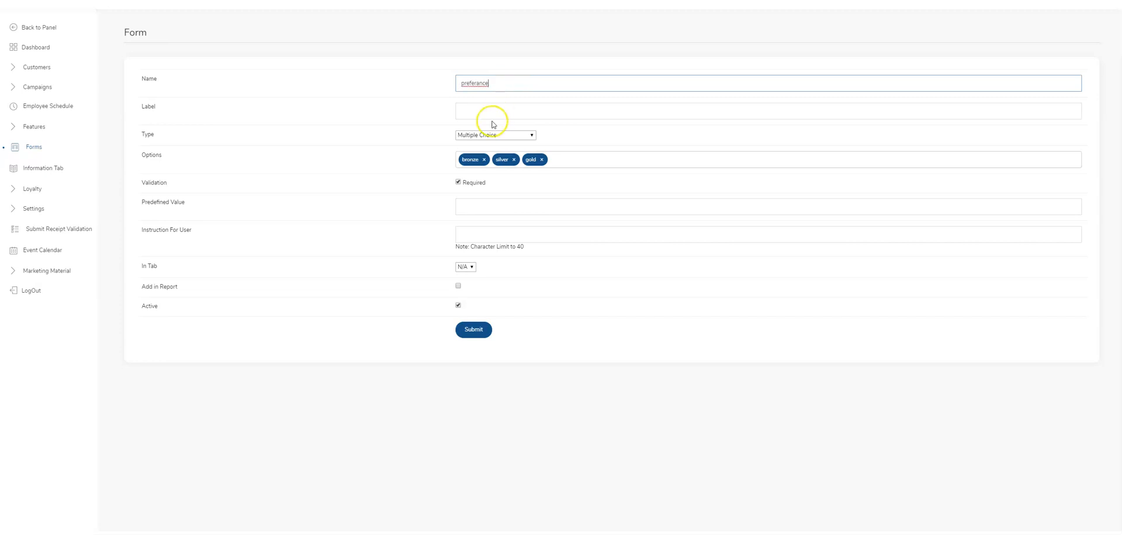
click(769, 116)
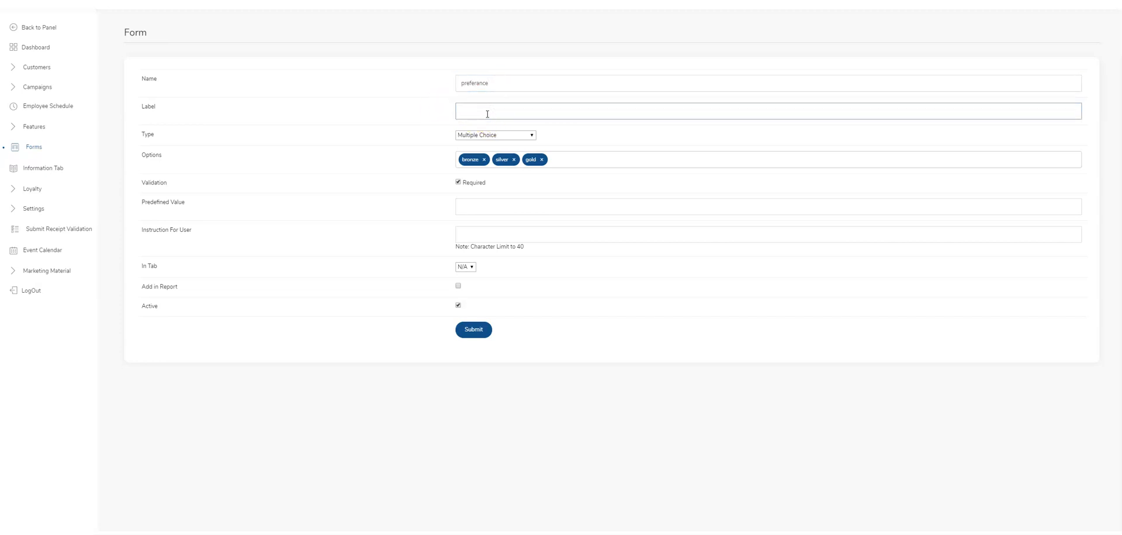
text(preferance)
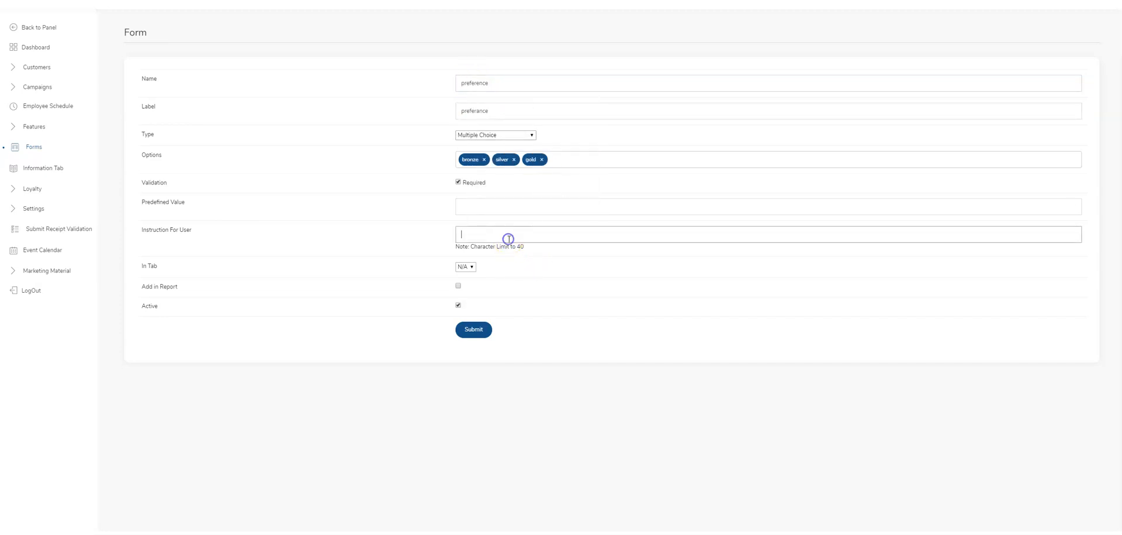
text(selc)
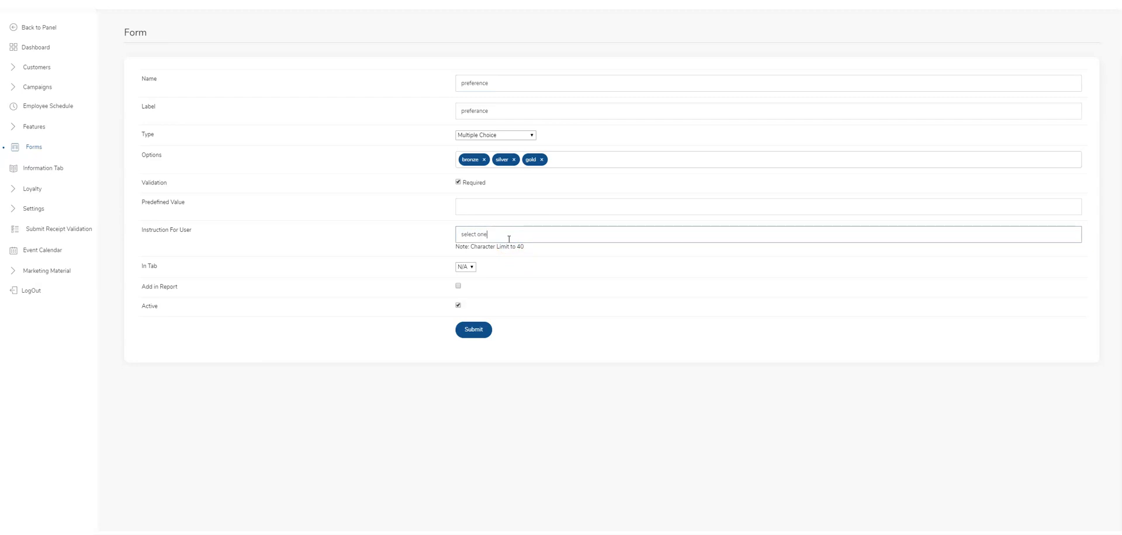
click(474, 329)
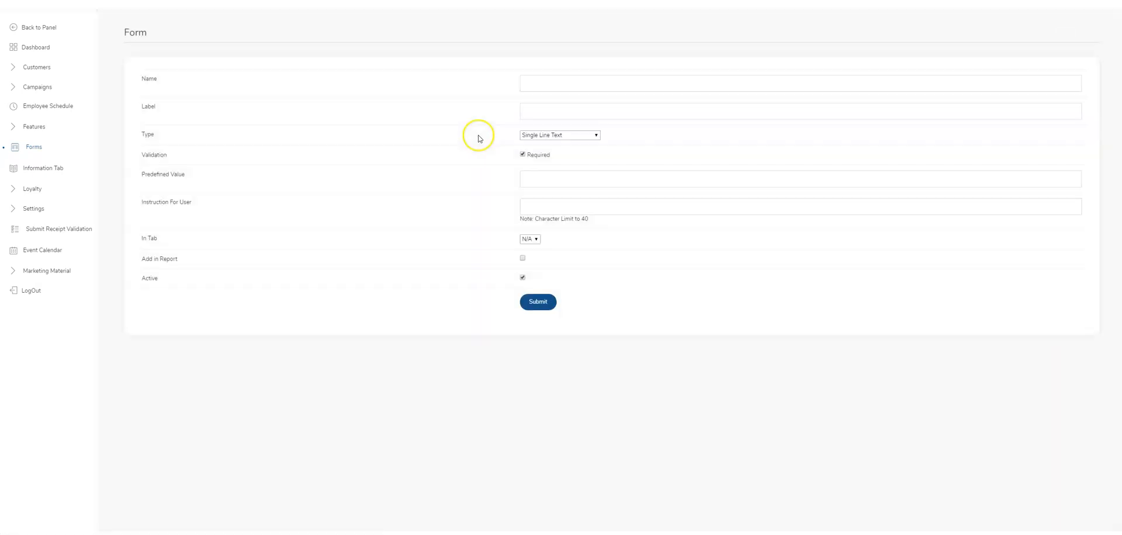
mouse_move(579, 138)
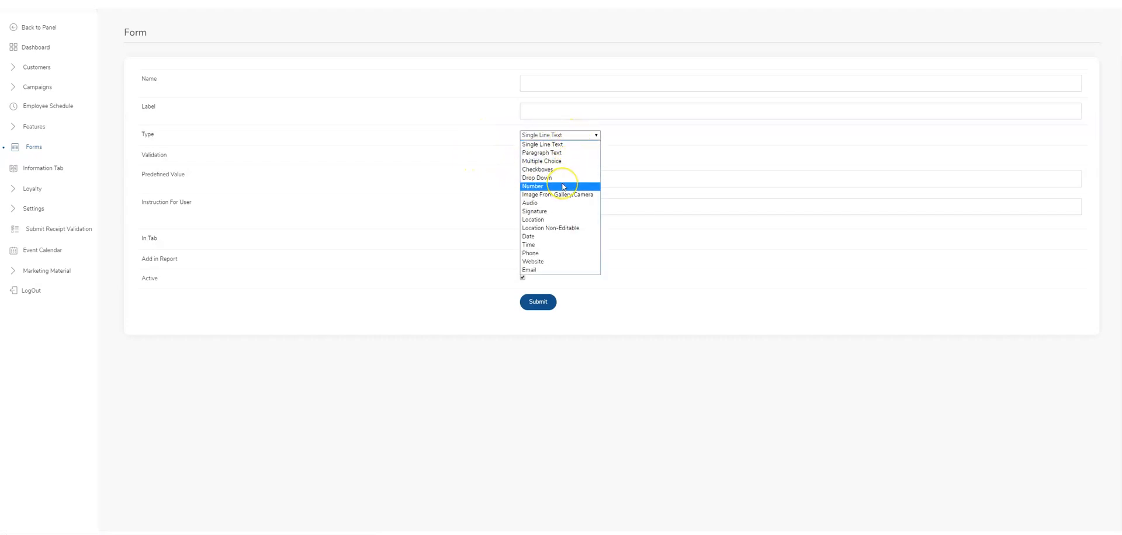
mouse_move(561, 203)
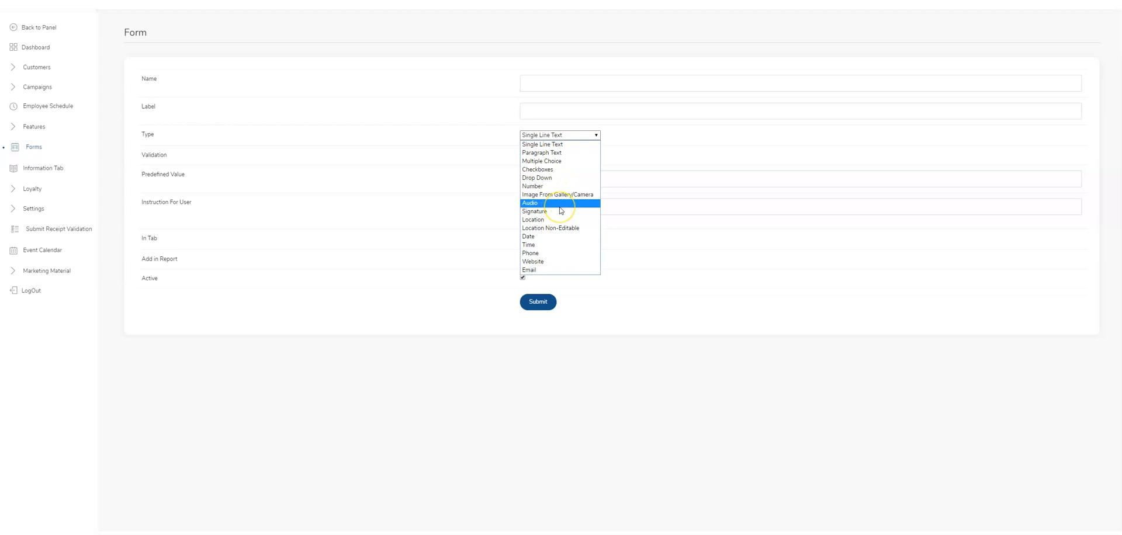
Step: Add an Image From Gallery/Camera field named 'submit', labelled 'submit photo', with an 'add image' instruction
click(559, 194)
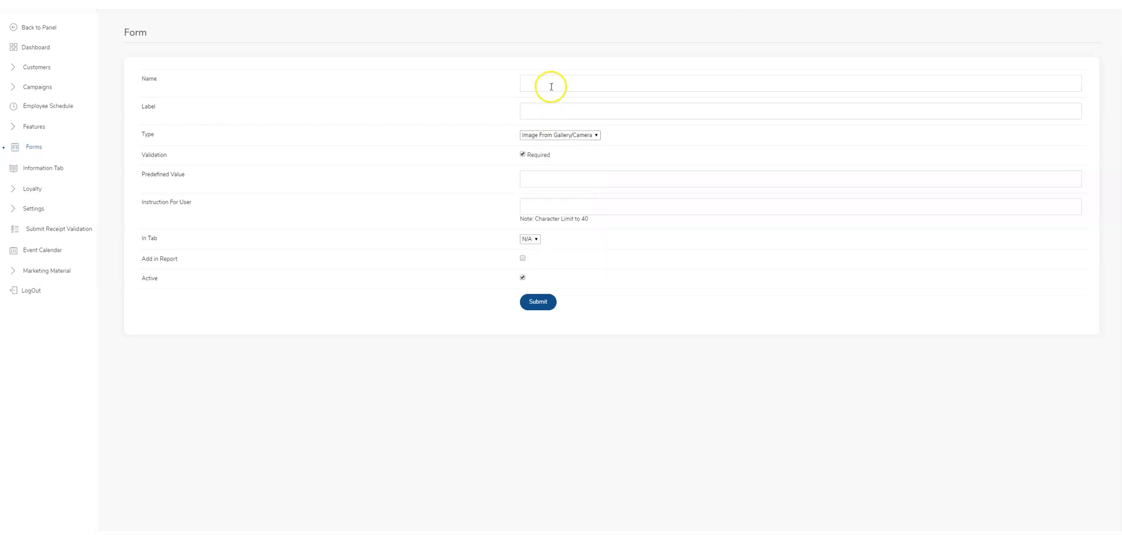
text(submit)
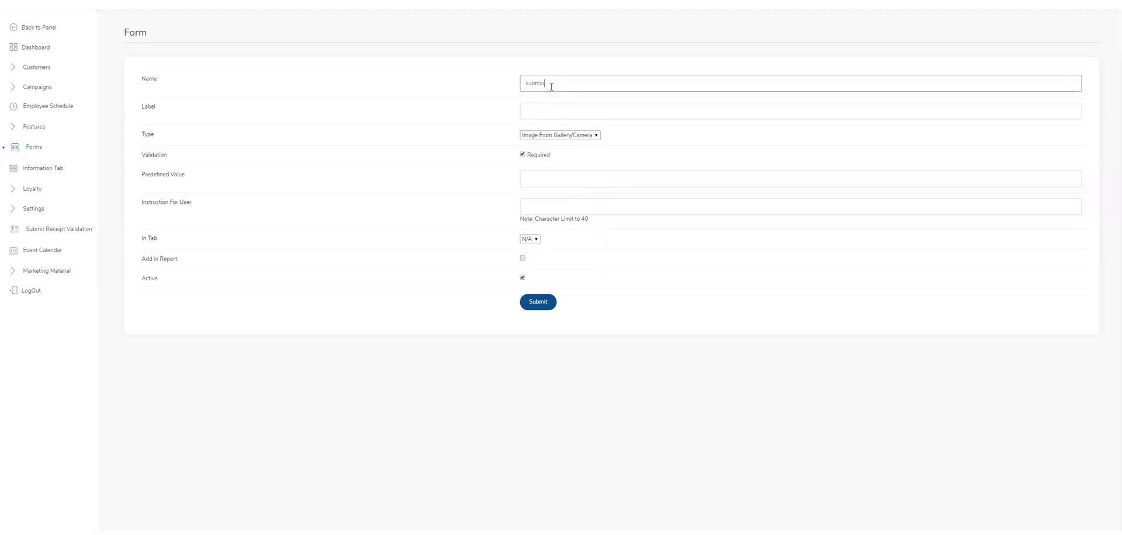
click(800, 109)
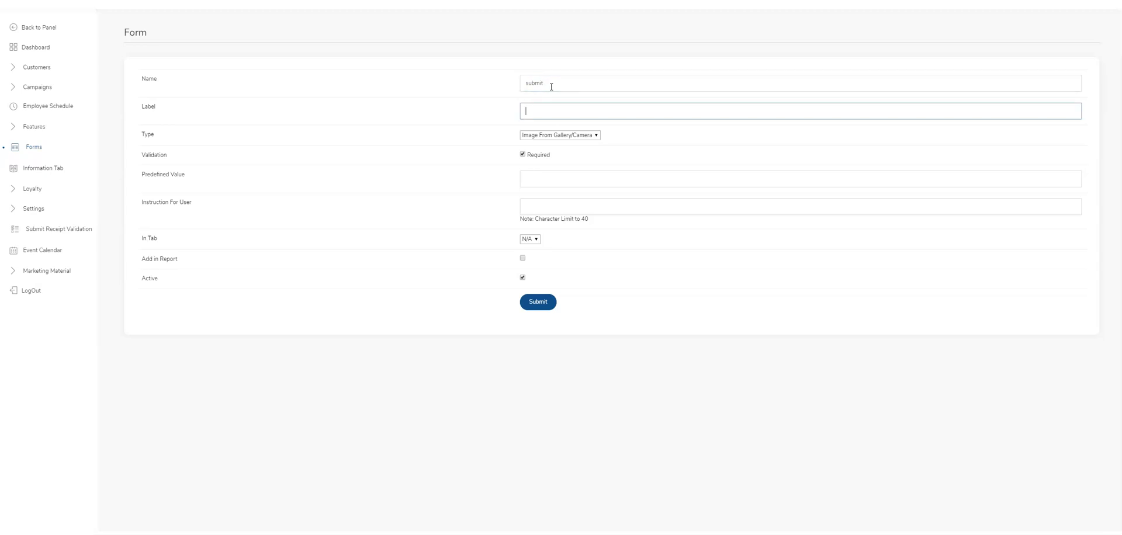
text(submit photo)
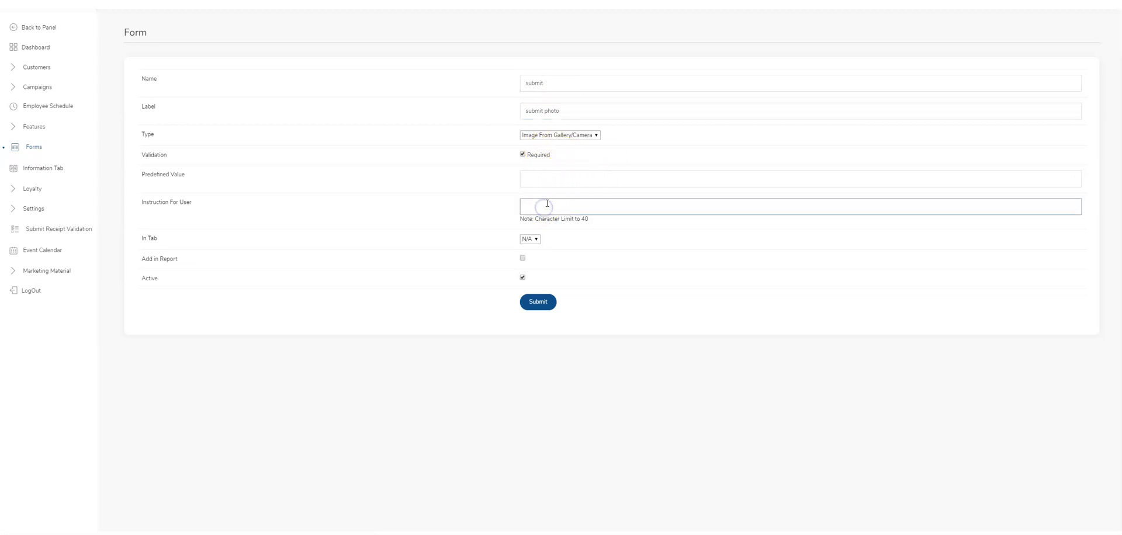
text(add immage)
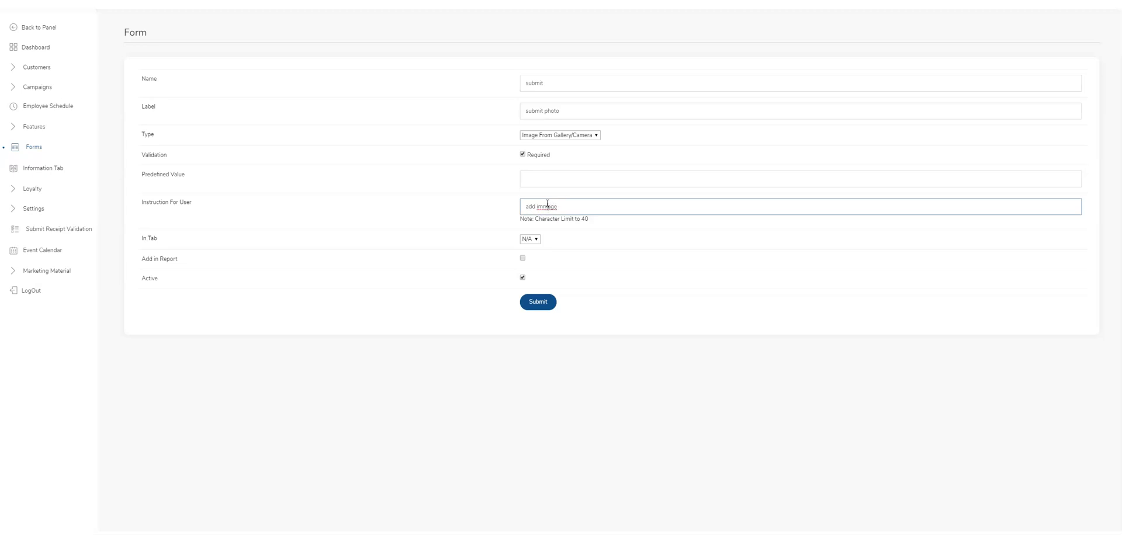
click(538, 301)
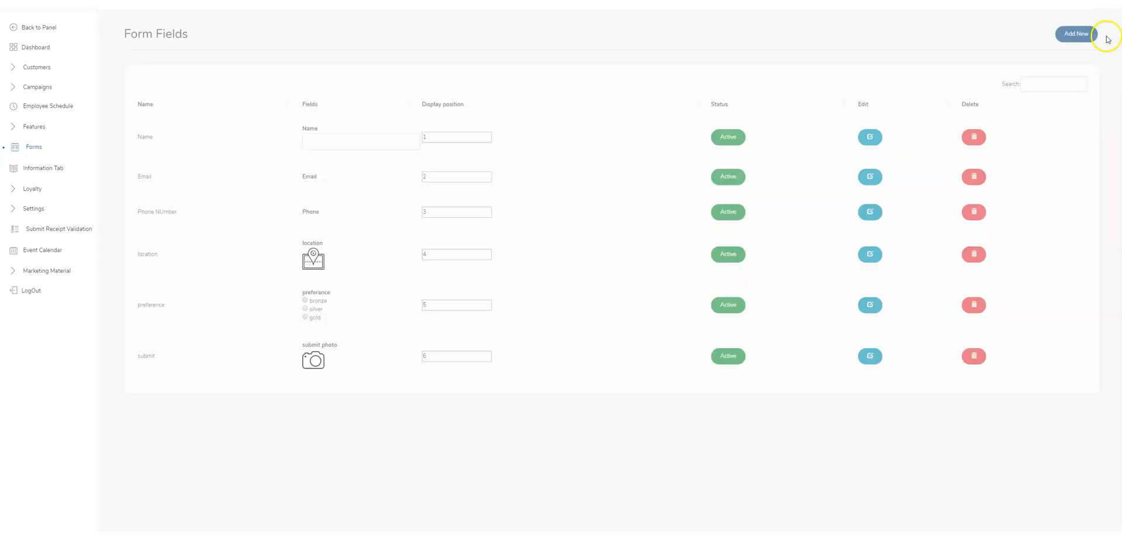
Step: Add an Audio field named 'audio' labelled 'add audio' and submit it
click(1075, 33)
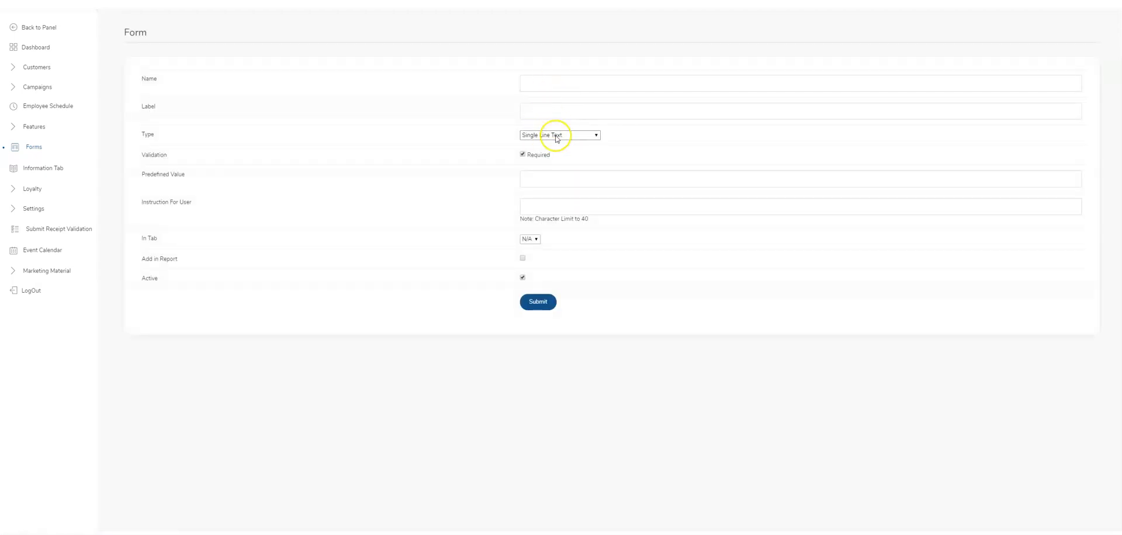
click(558, 136)
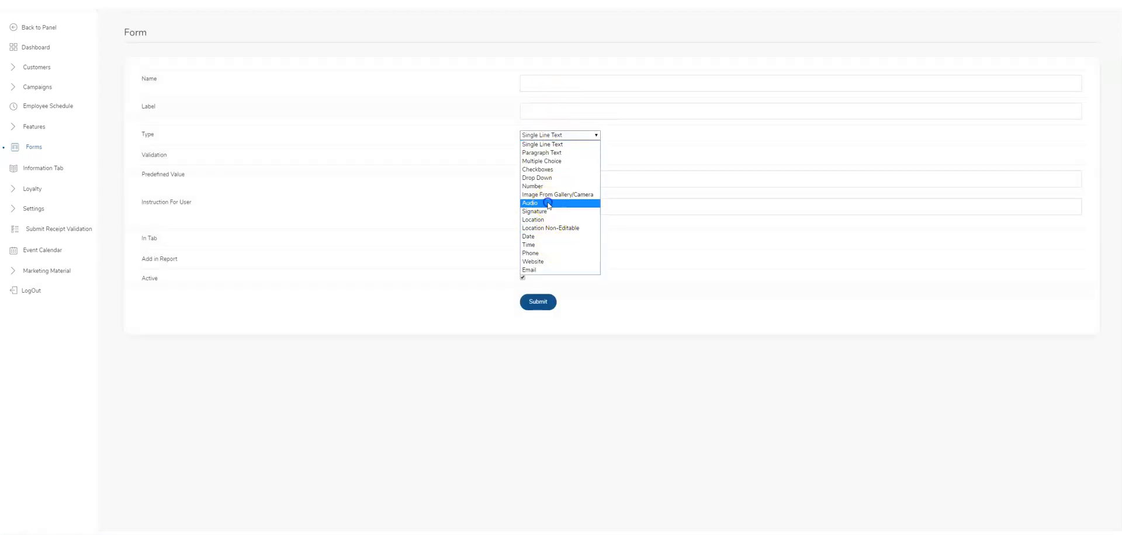
click(547, 203)
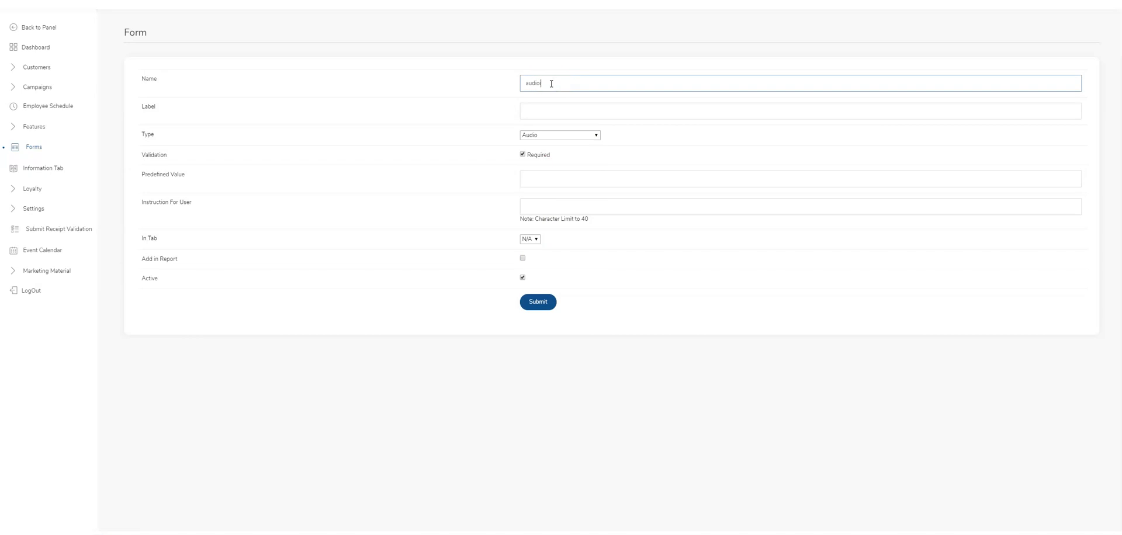
text(add a)
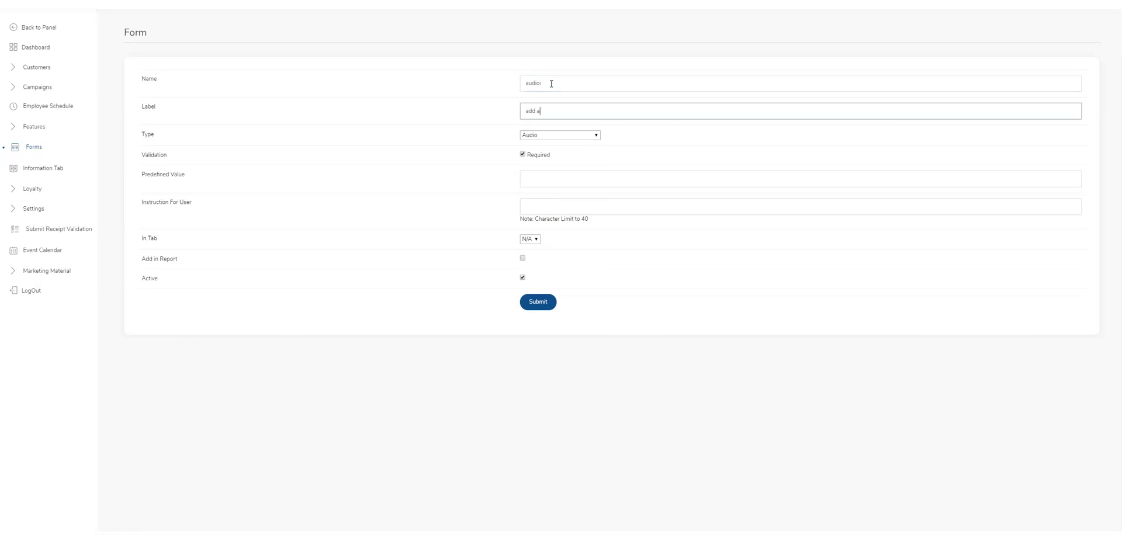
text(udio)
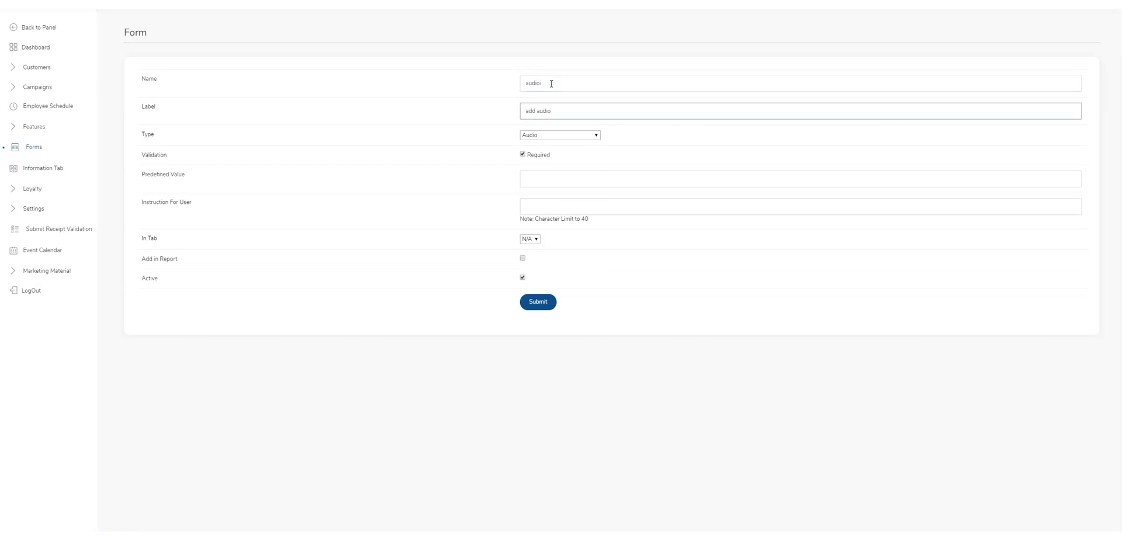
text(reco)
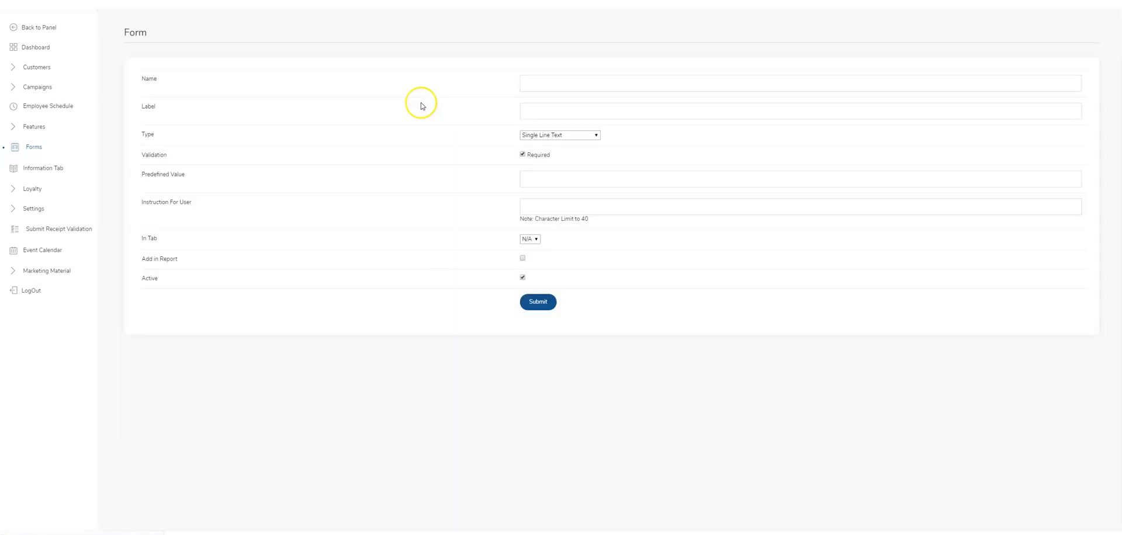
Step: Add a Signature field named 'signature' with label and user instruction 'signature', at position 8
click(559, 135)
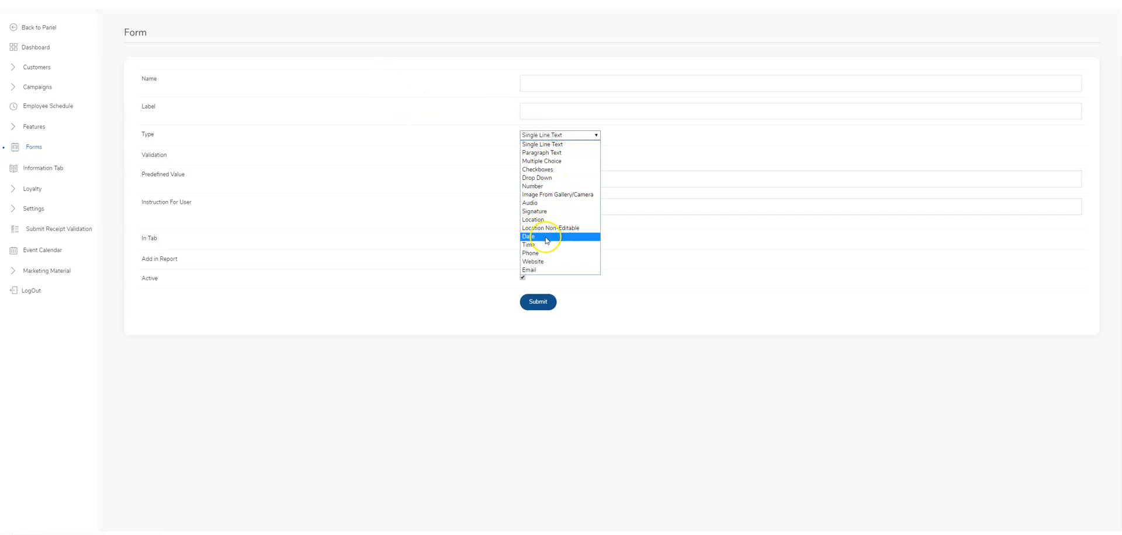
mouse_move(549, 264)
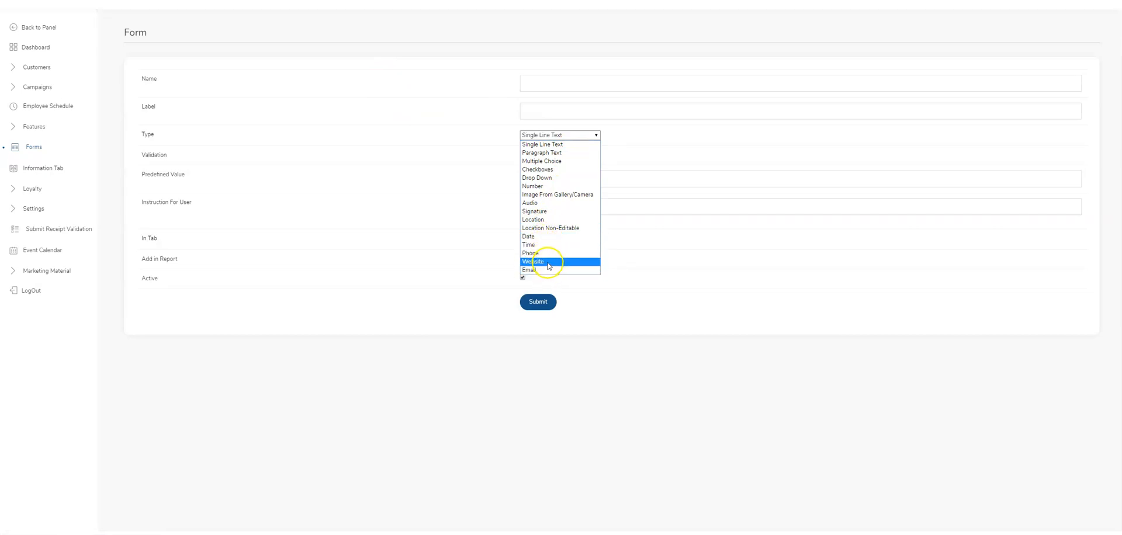
mouse_move(558, 204)
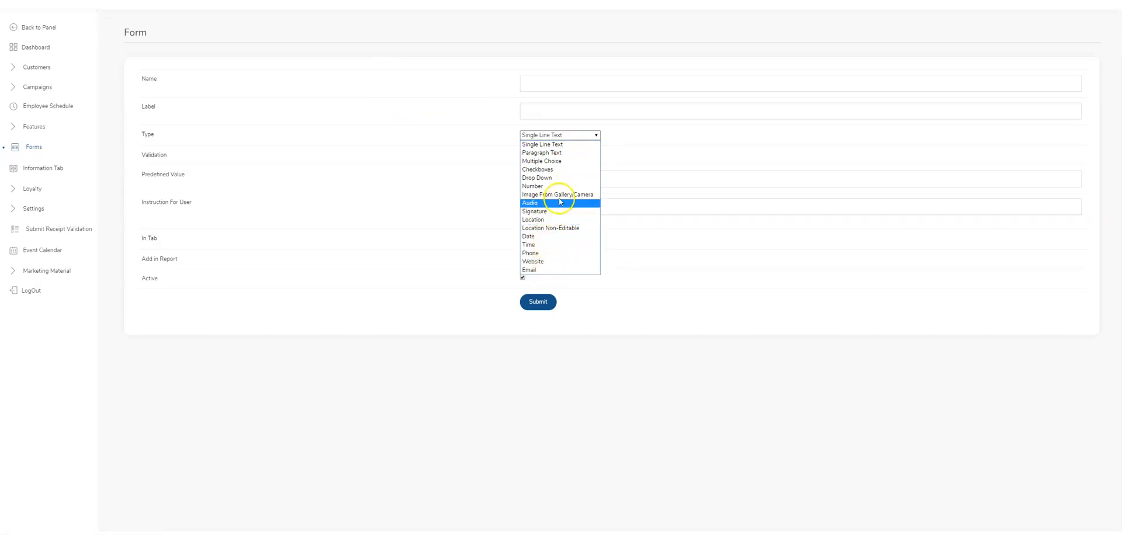
mouse_move(550, 220)
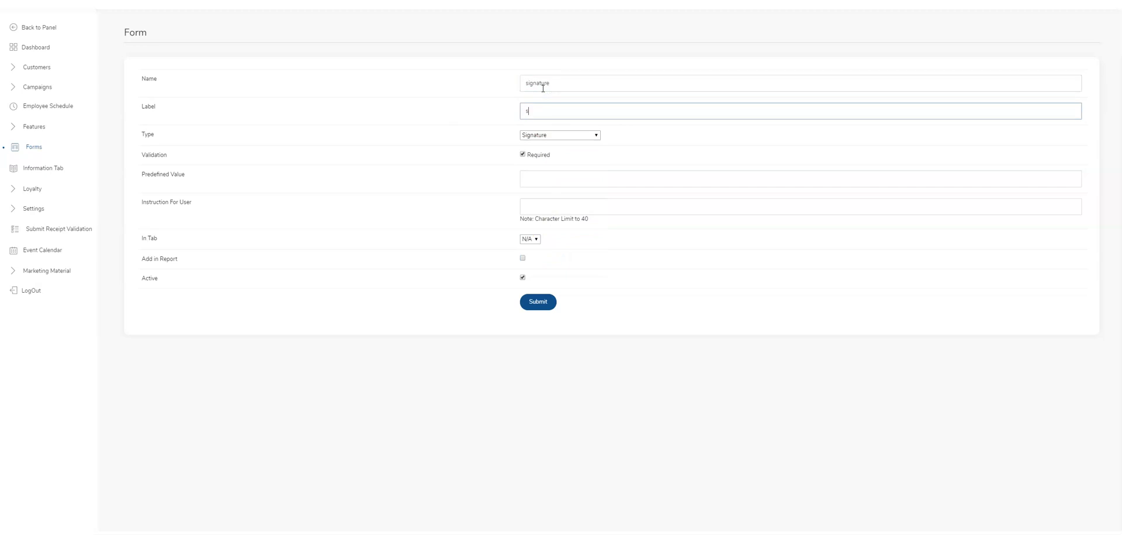
text(ignature)
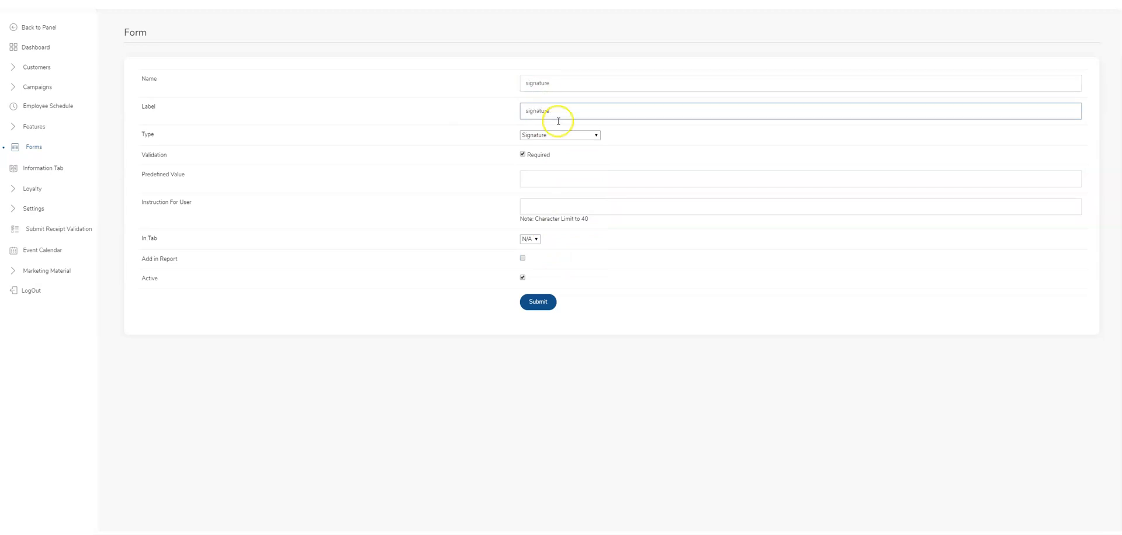
click(800, 202)
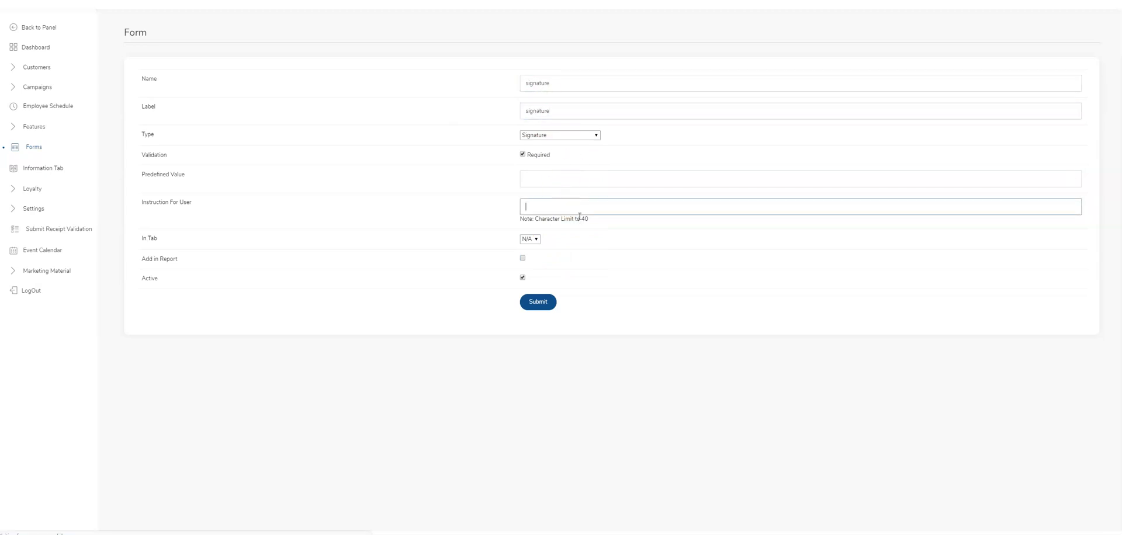
text(signature)
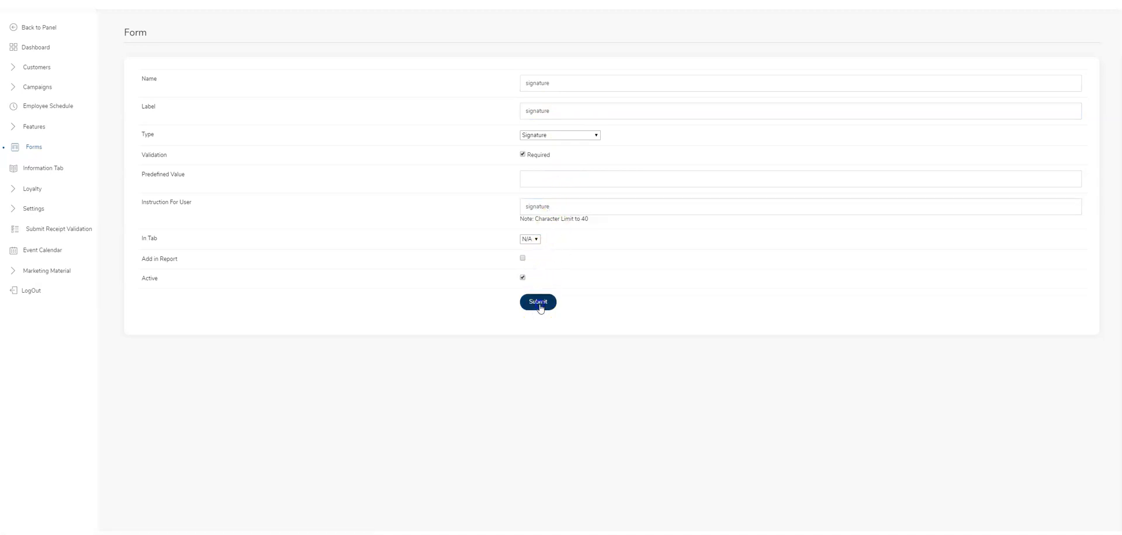
click(538, 302)
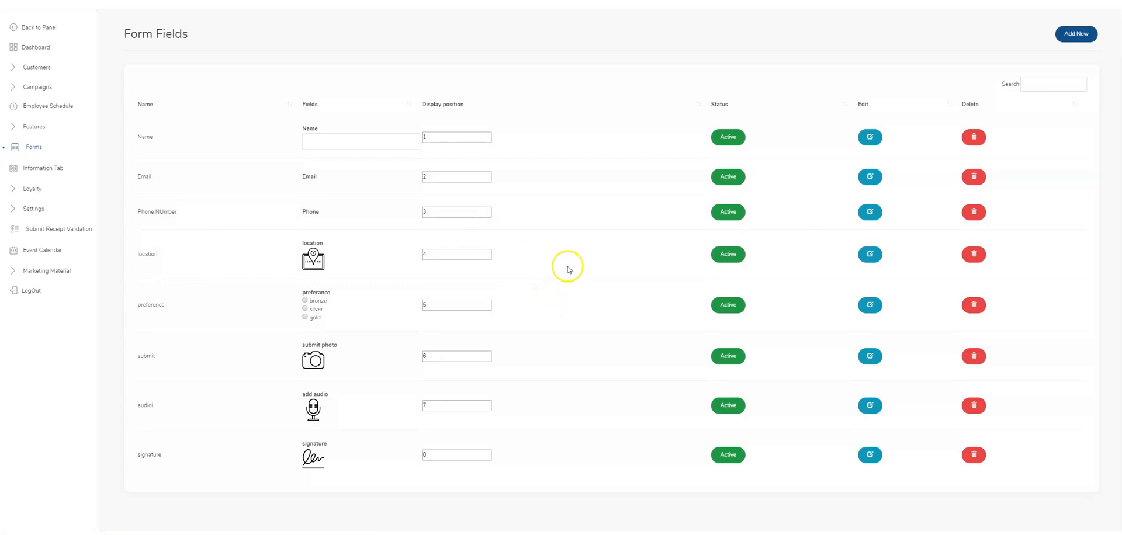
mouse_move(431, 128)
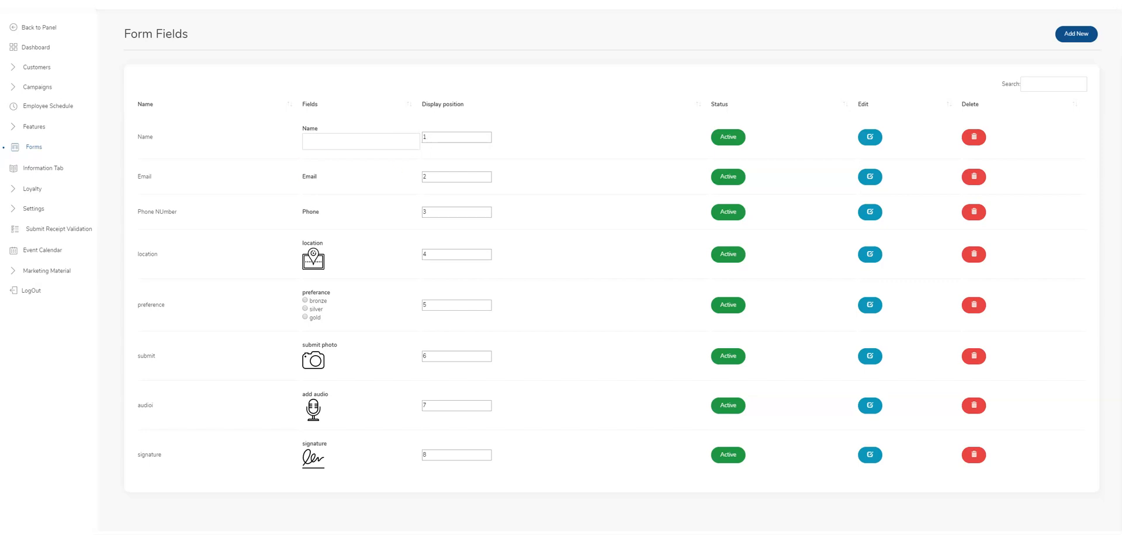
mouse_move(67, 56)
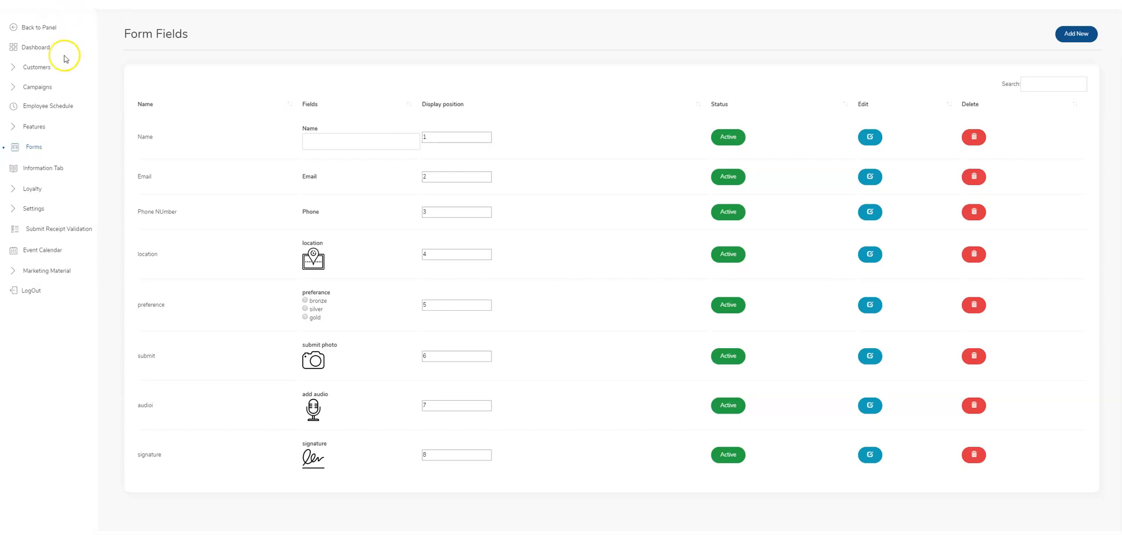
mouse_move(38, 151)
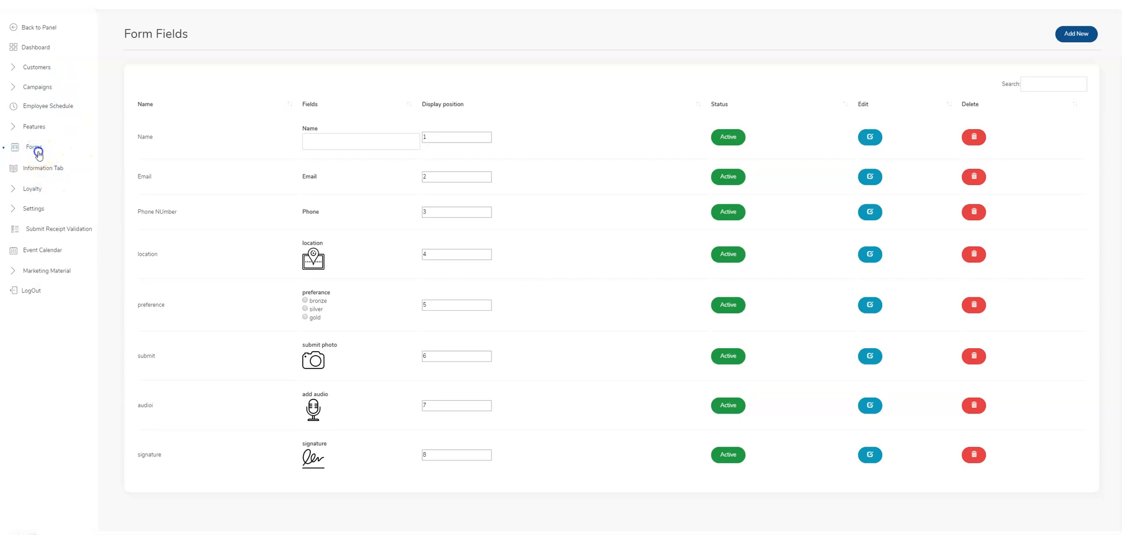
click(36, 147)
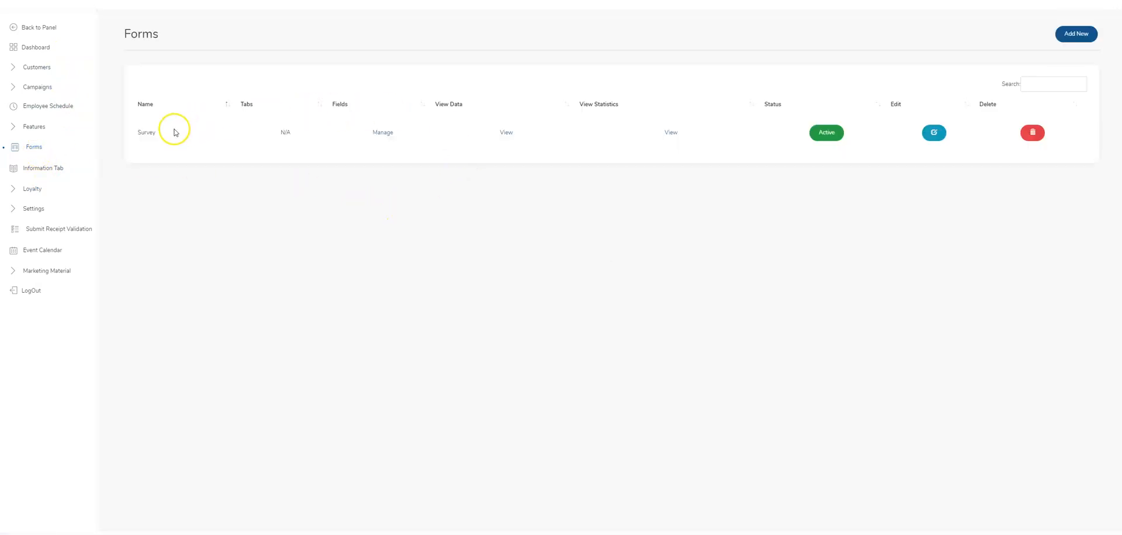
mouse_move(380, 135)
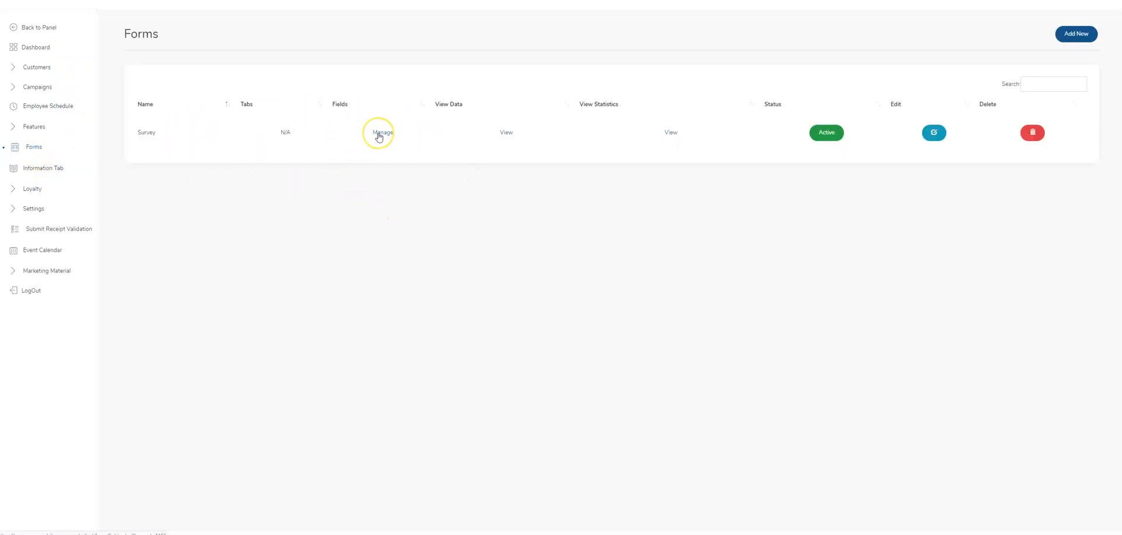
click(382, 132)
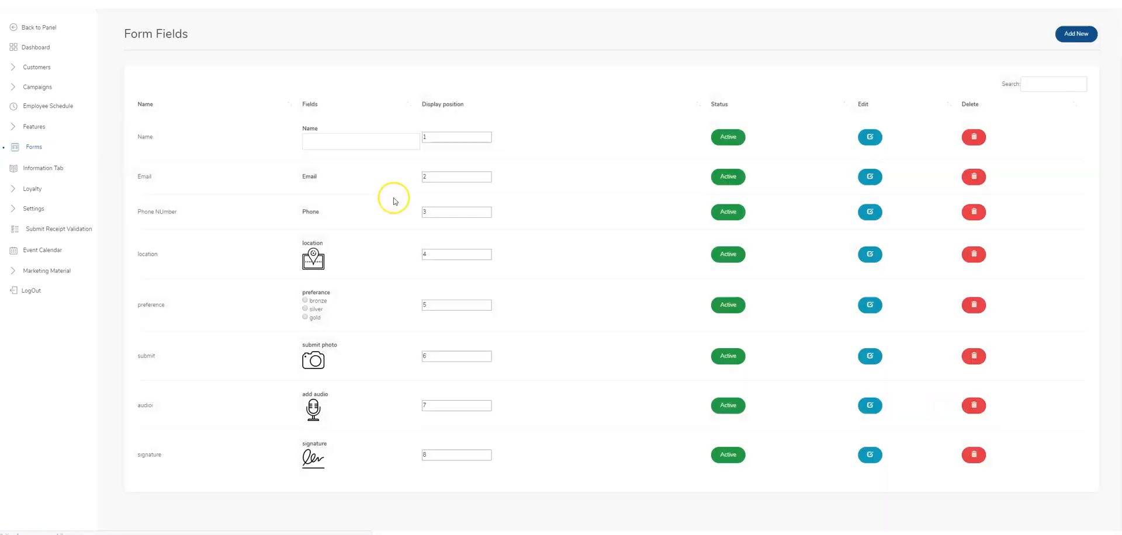
mouse_move(254, 249)
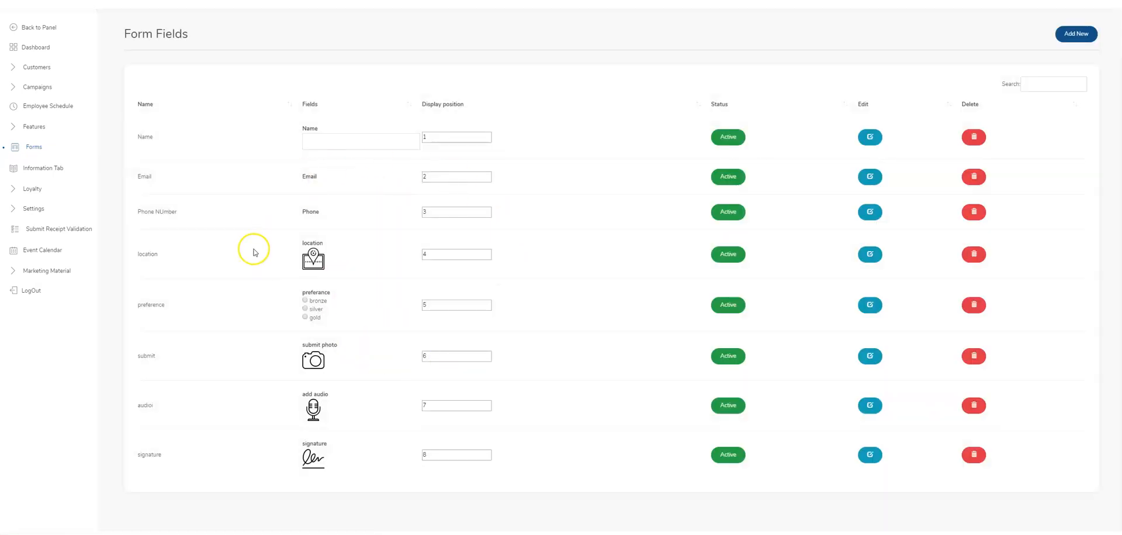
mouse_move(169, 154)
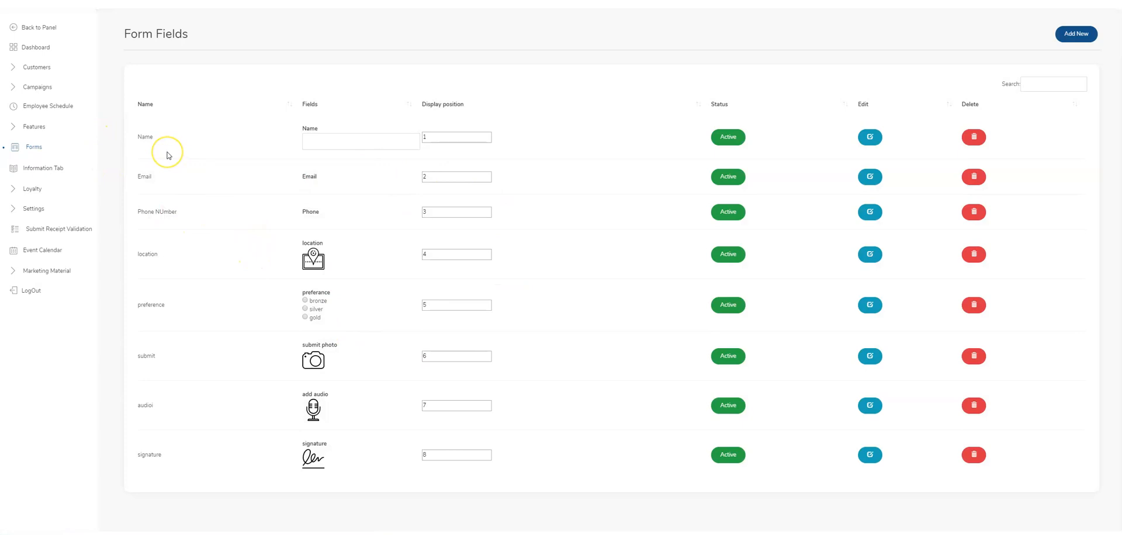